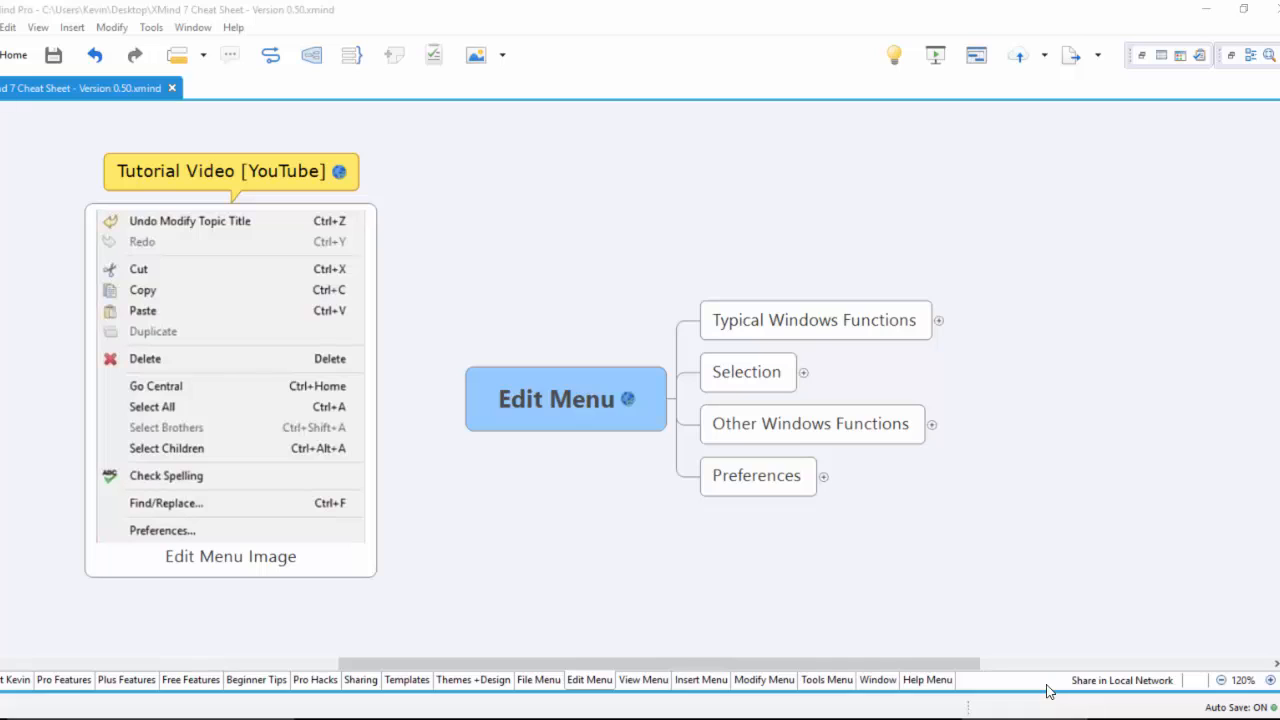
mouse_move(1060, 687)
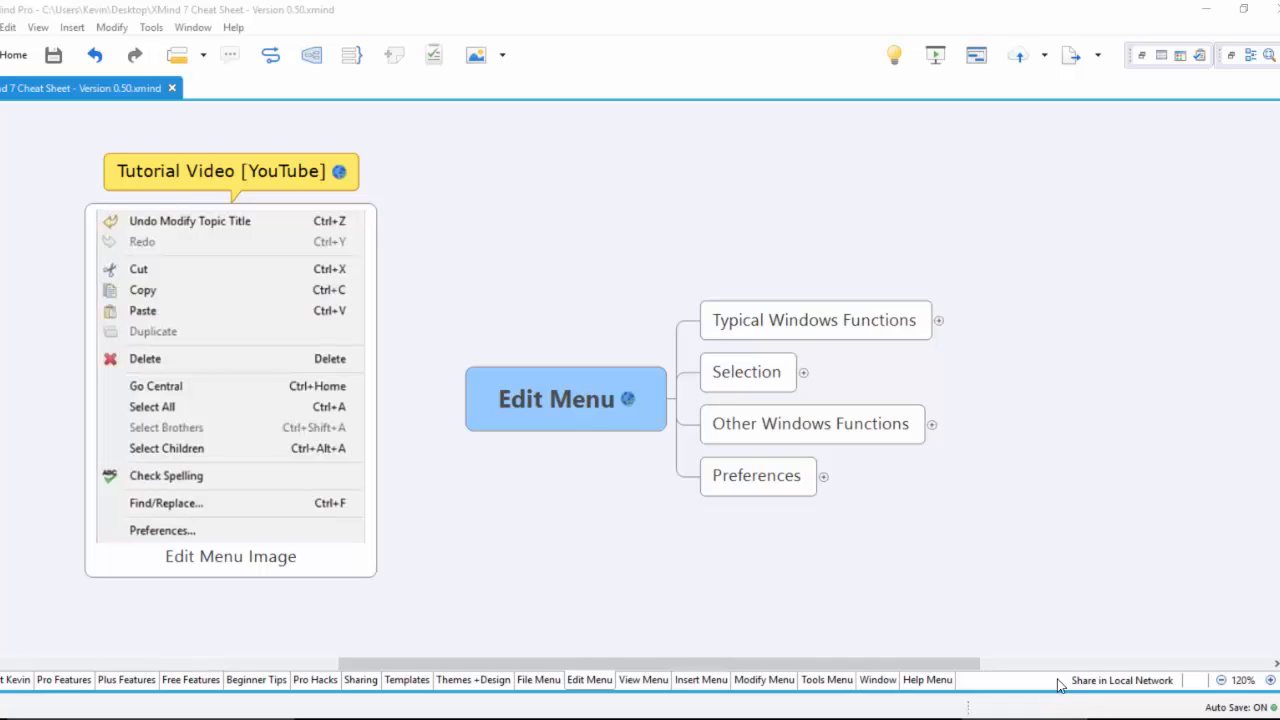
mouse_move(1018, 587)
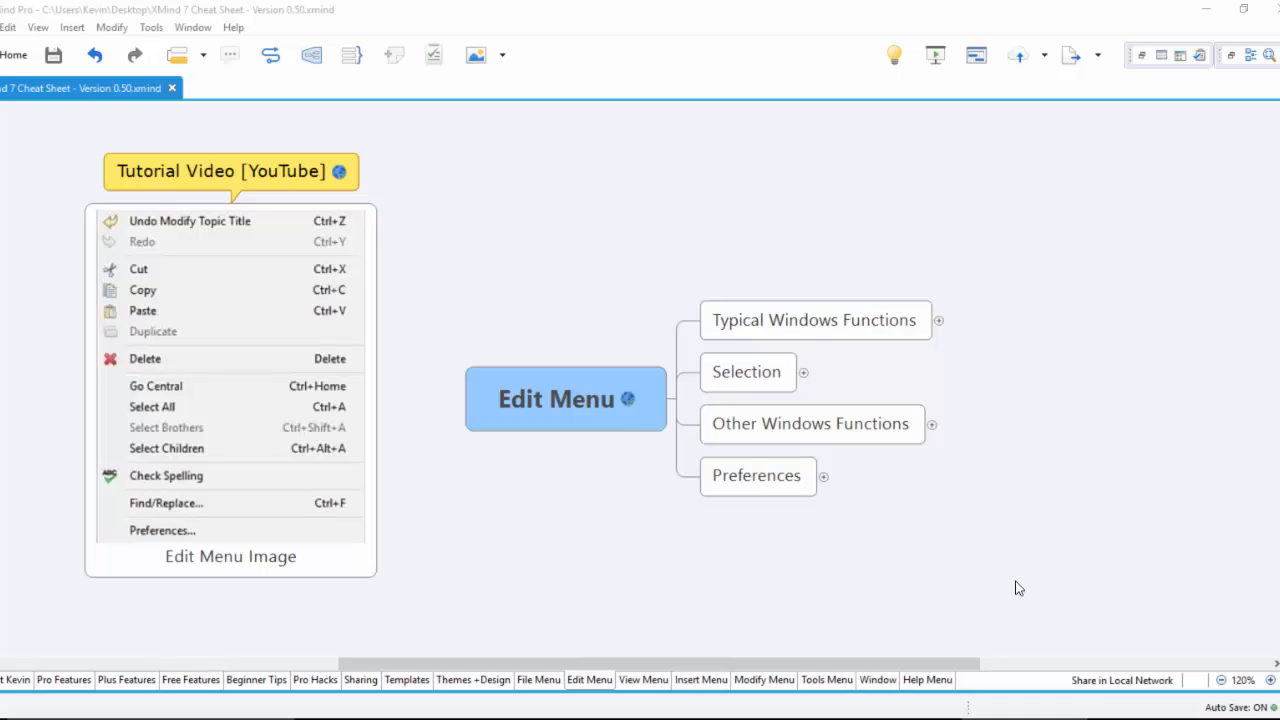
mouse_move(1006, 525)
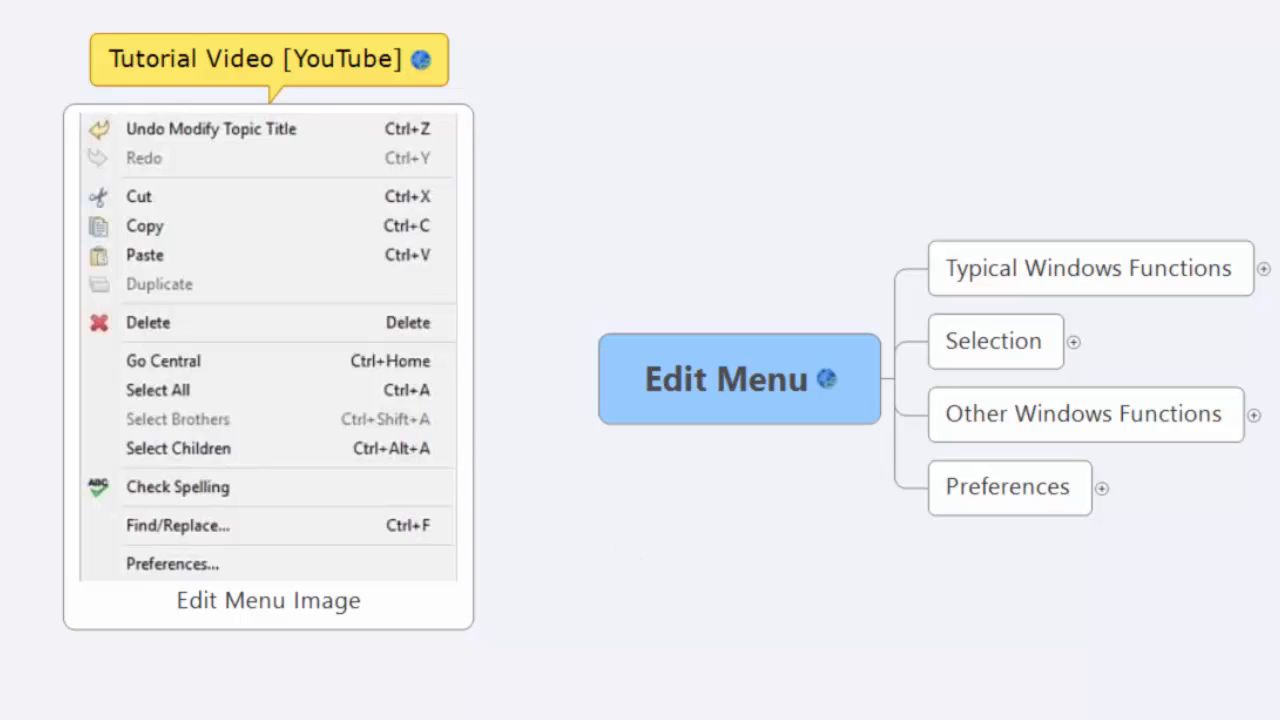
mouse_move(585, 227)
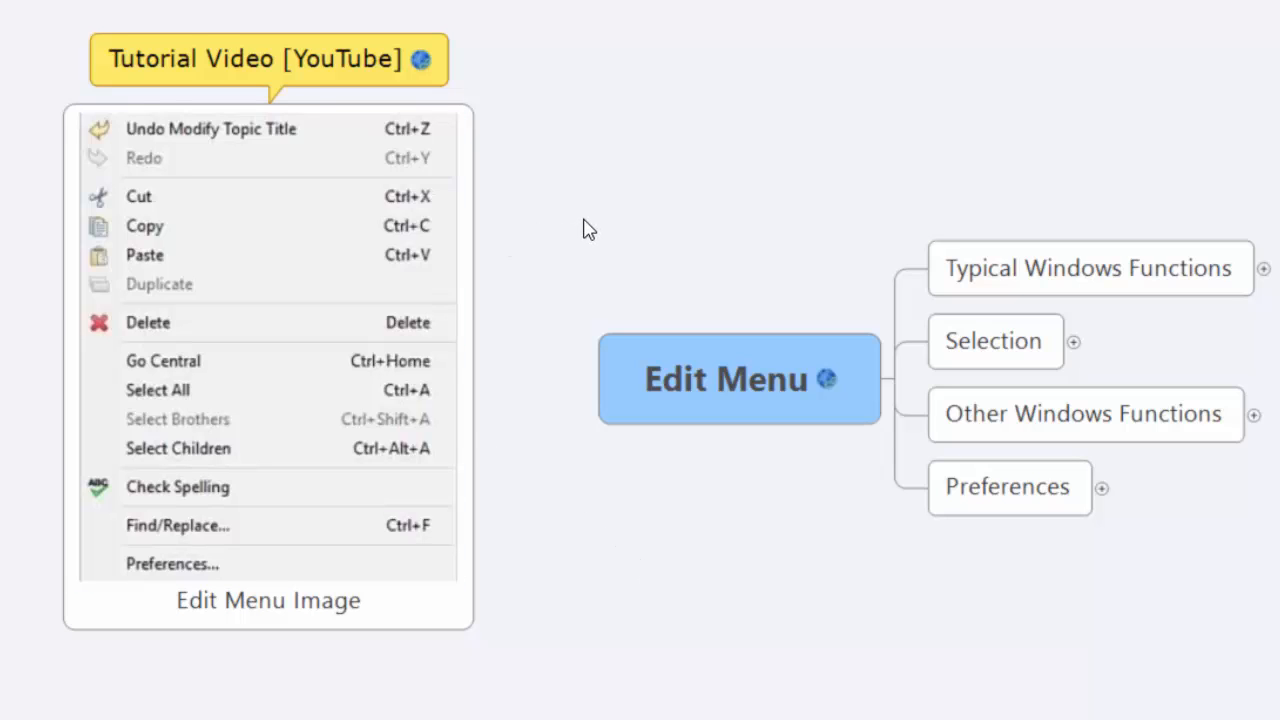
mouse_move(820, 242)
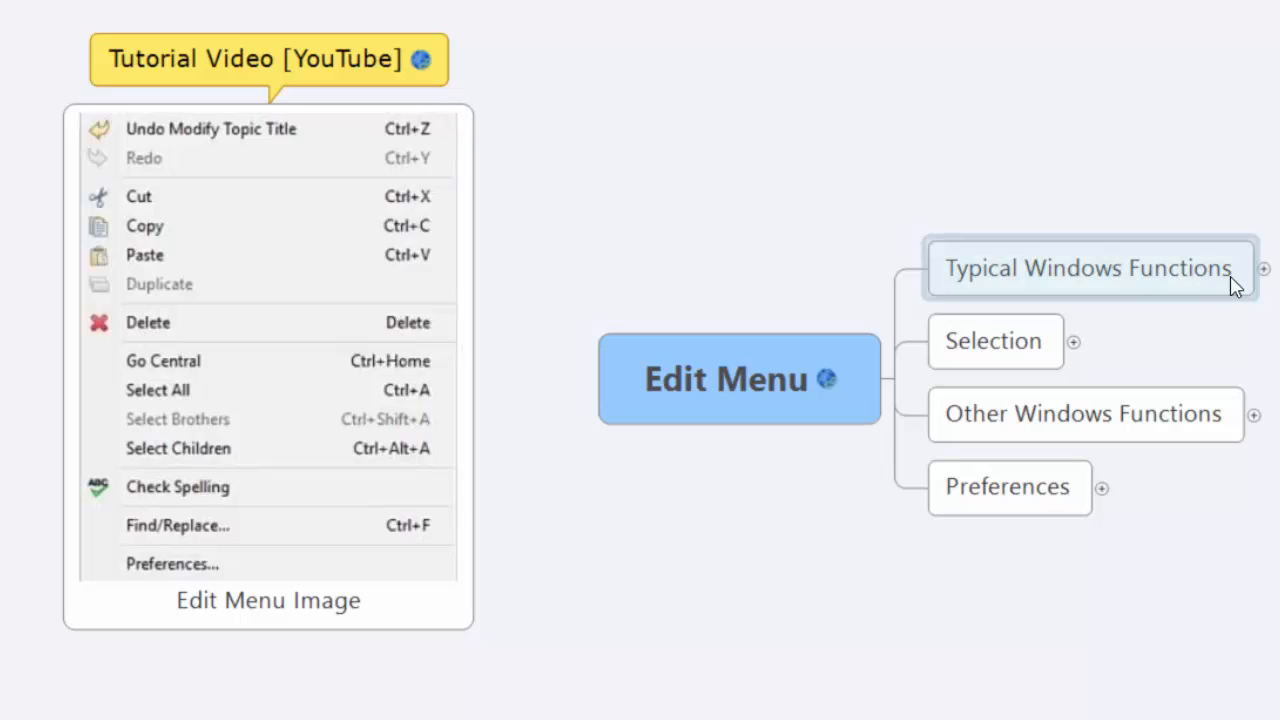
mouse_move(586, 206)
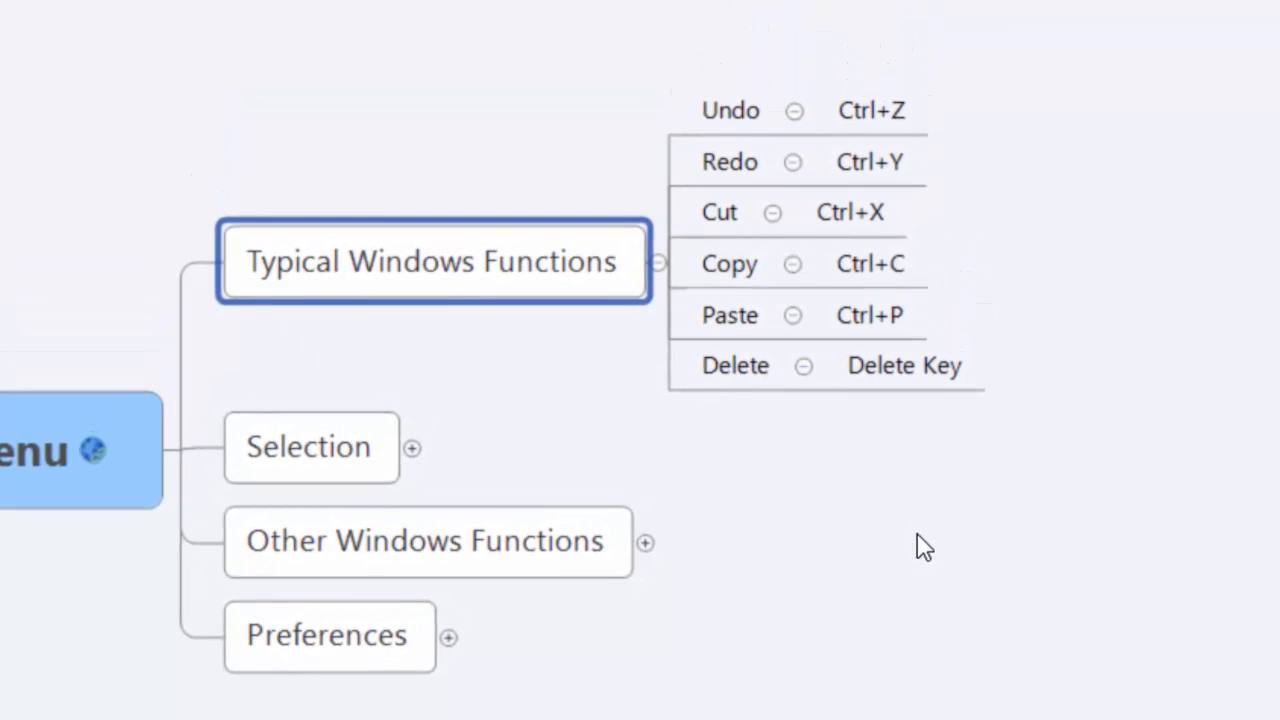
mouse_move(1075, 270)
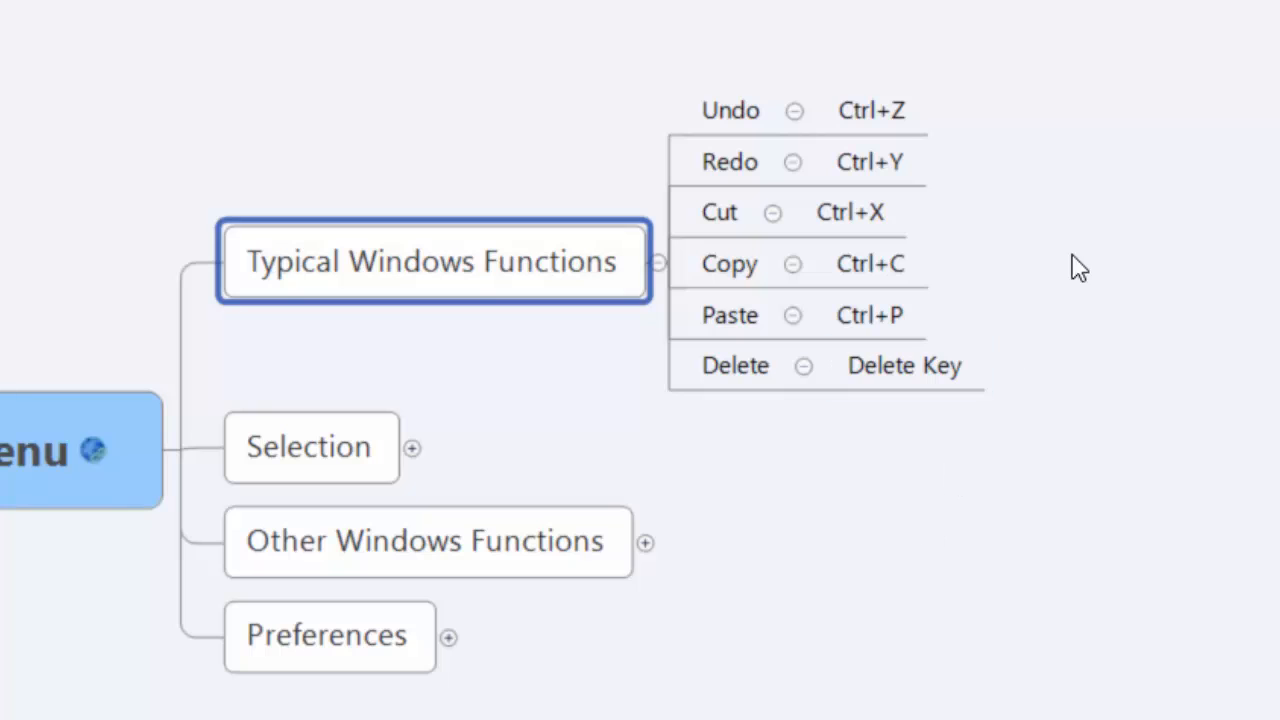
mouse_move(653, 322)
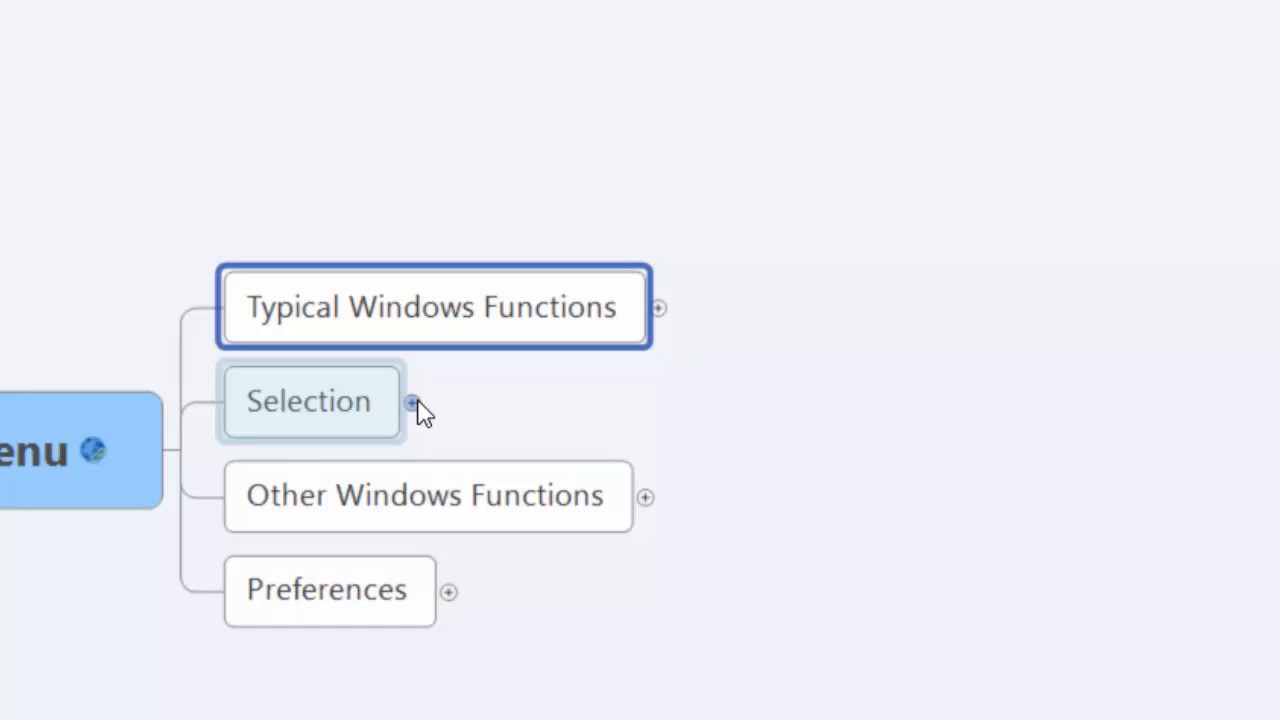
Expand the Selection topic's subtopics, then select the central Edit Menu topic
left_click(408, 403)
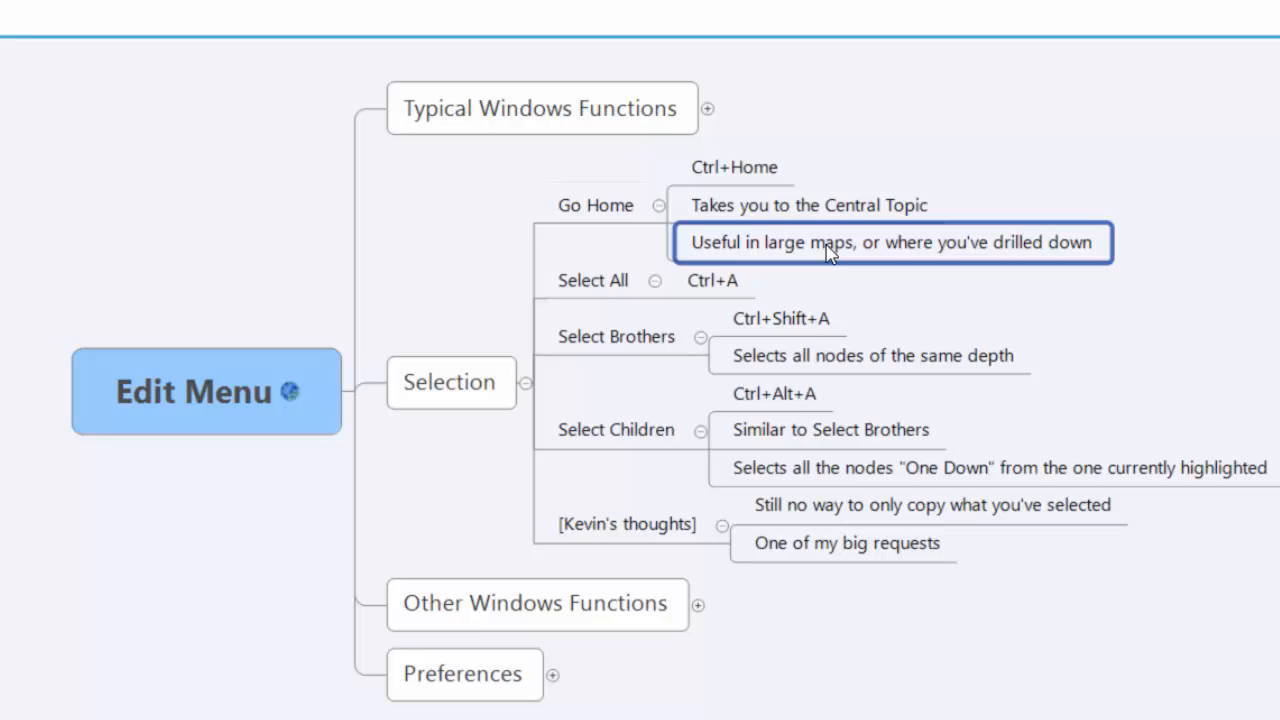
mouse_move(150, 351)
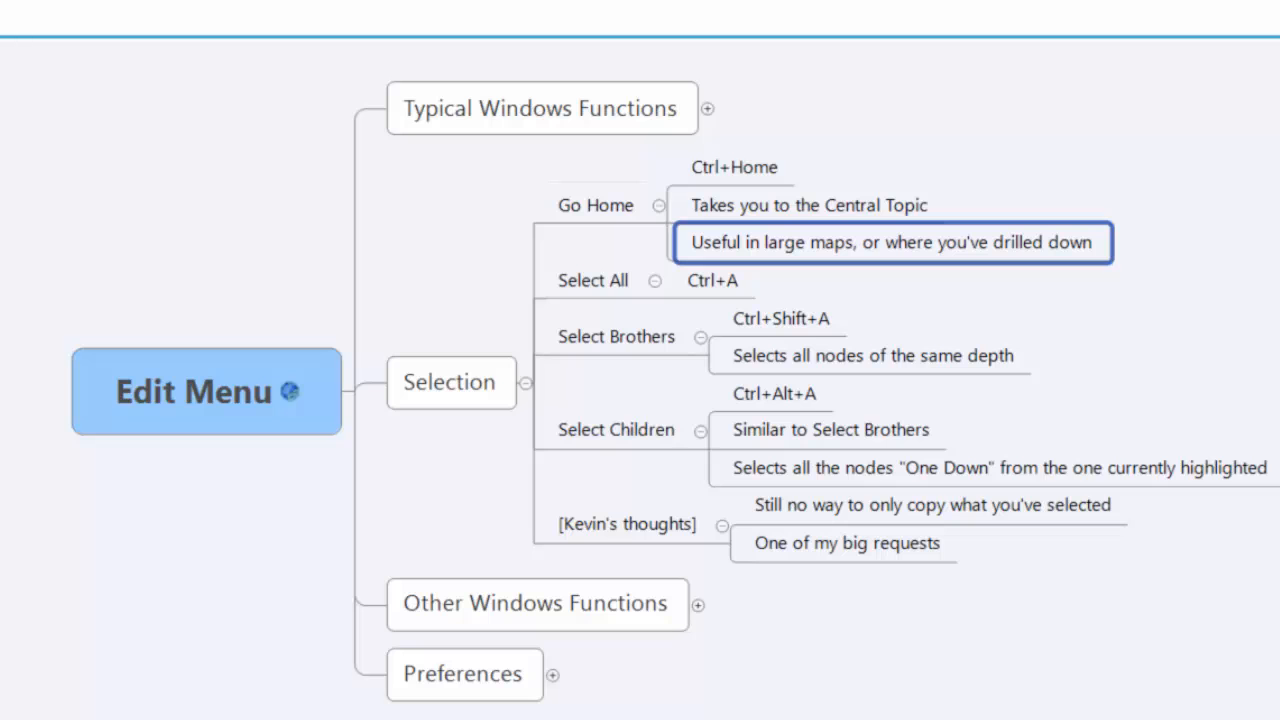
left_click(200, 391)
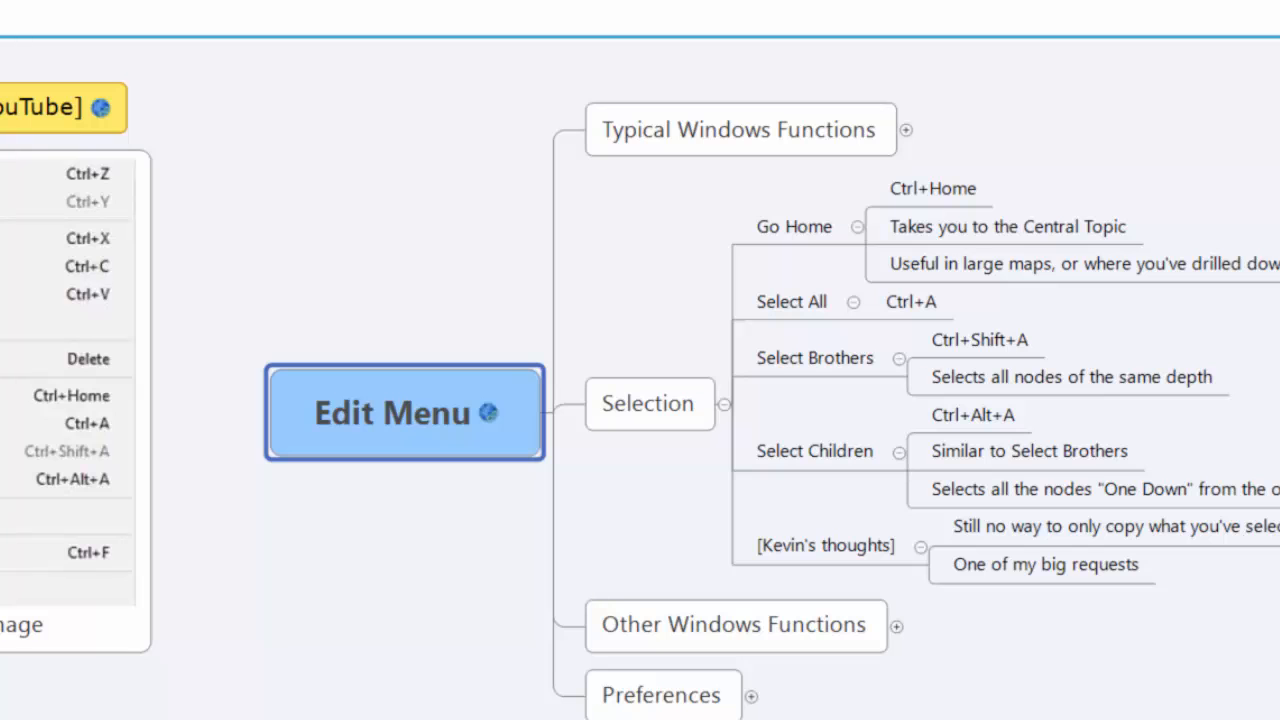
mouse_move(814, 411)
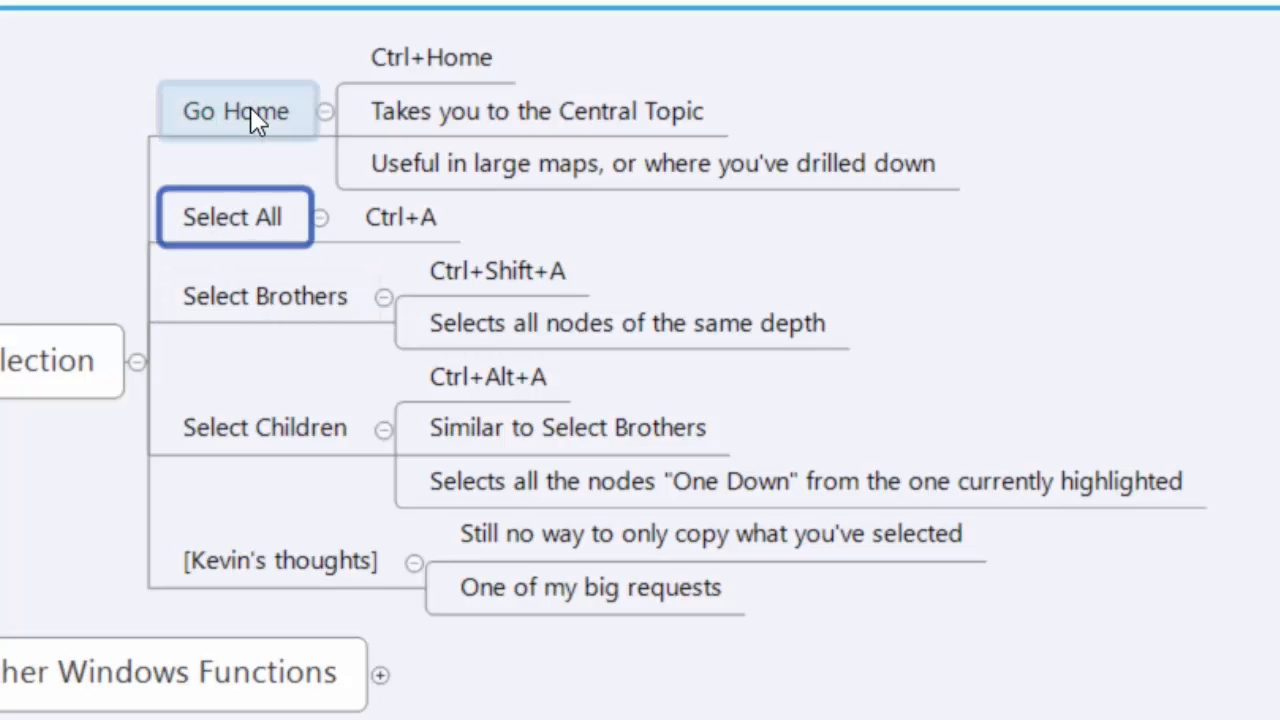
Select Kevin's thoughts and its sibling topics, then select the Select Children topic
left_click(281, 560)
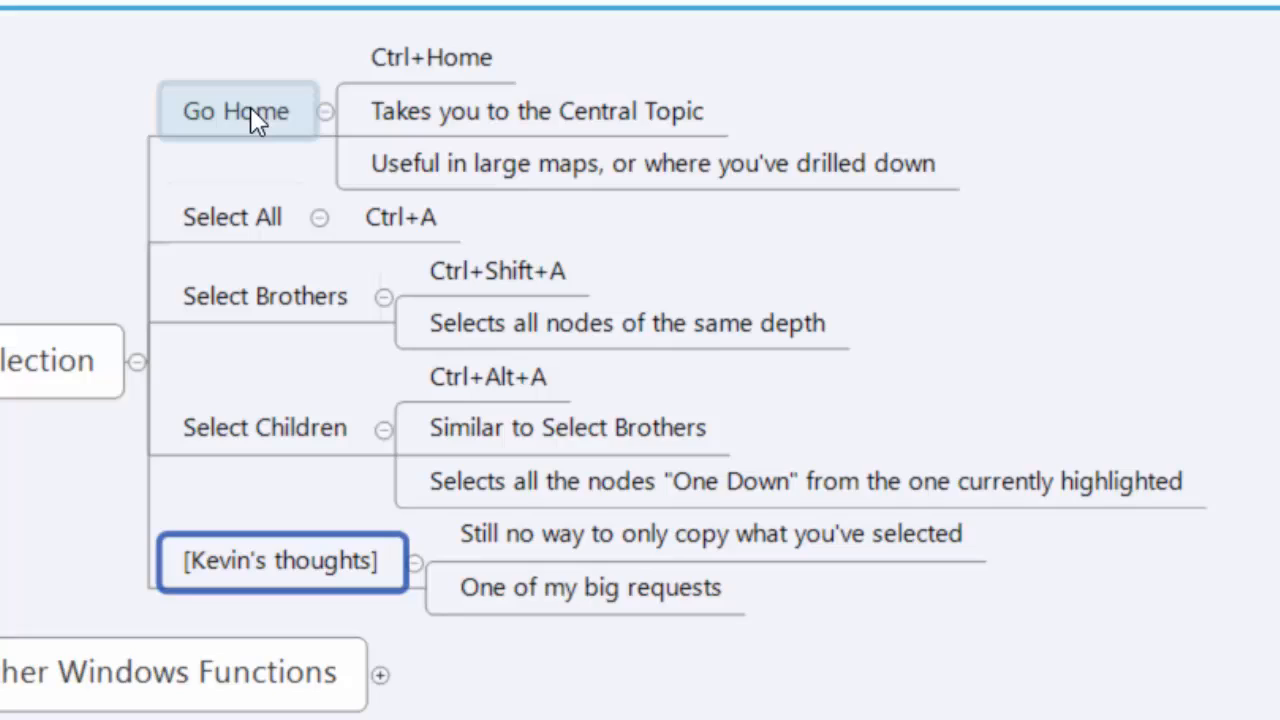
left_click(266, 296)
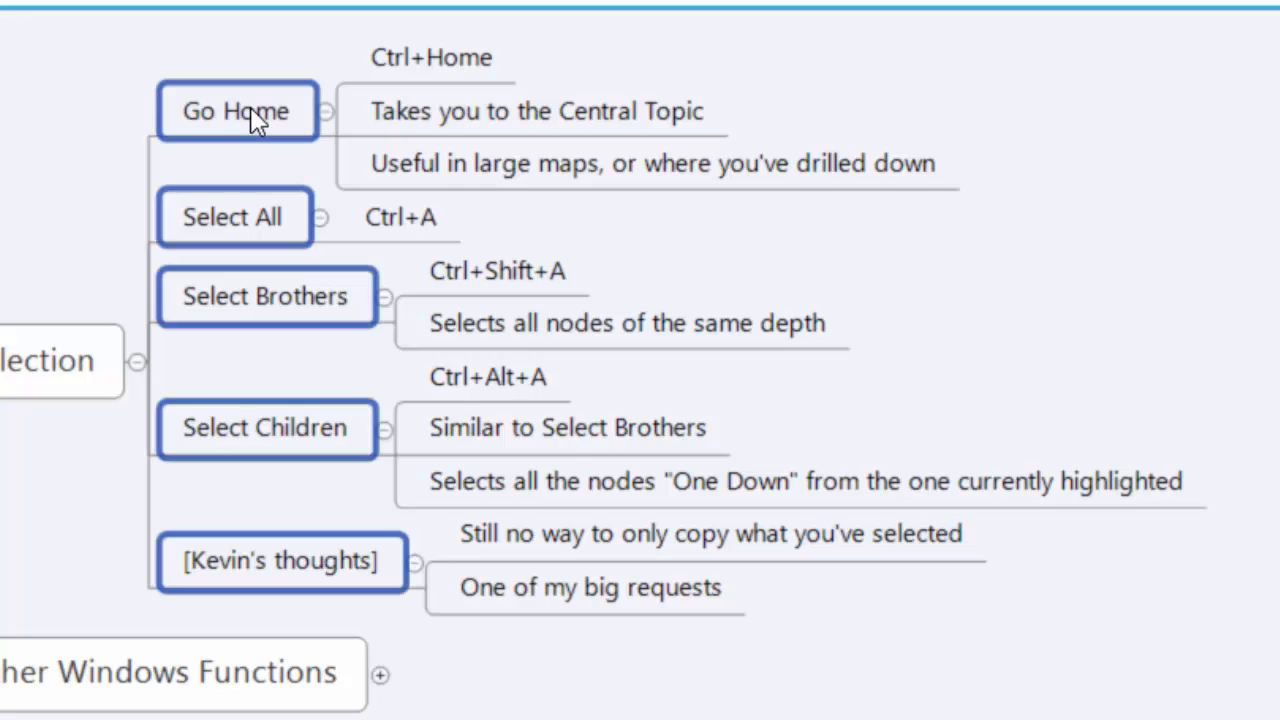
mouse_move(310, 105)
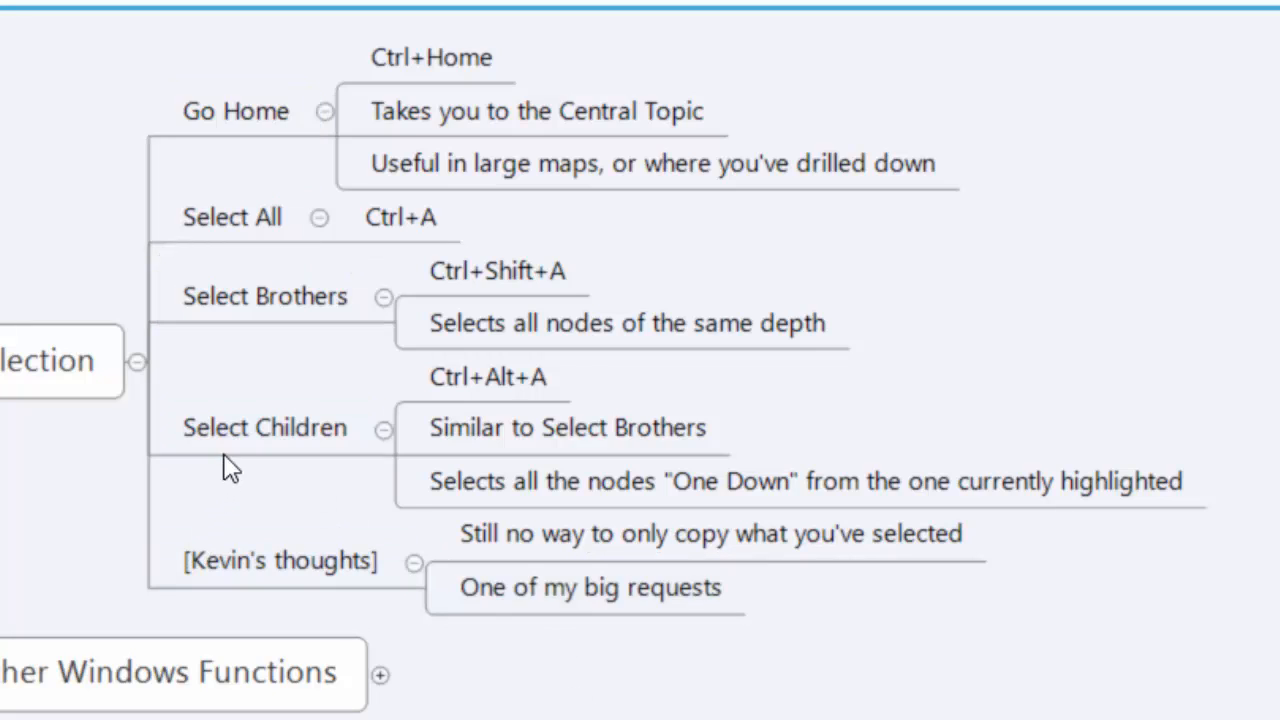
left_click(264, 428)
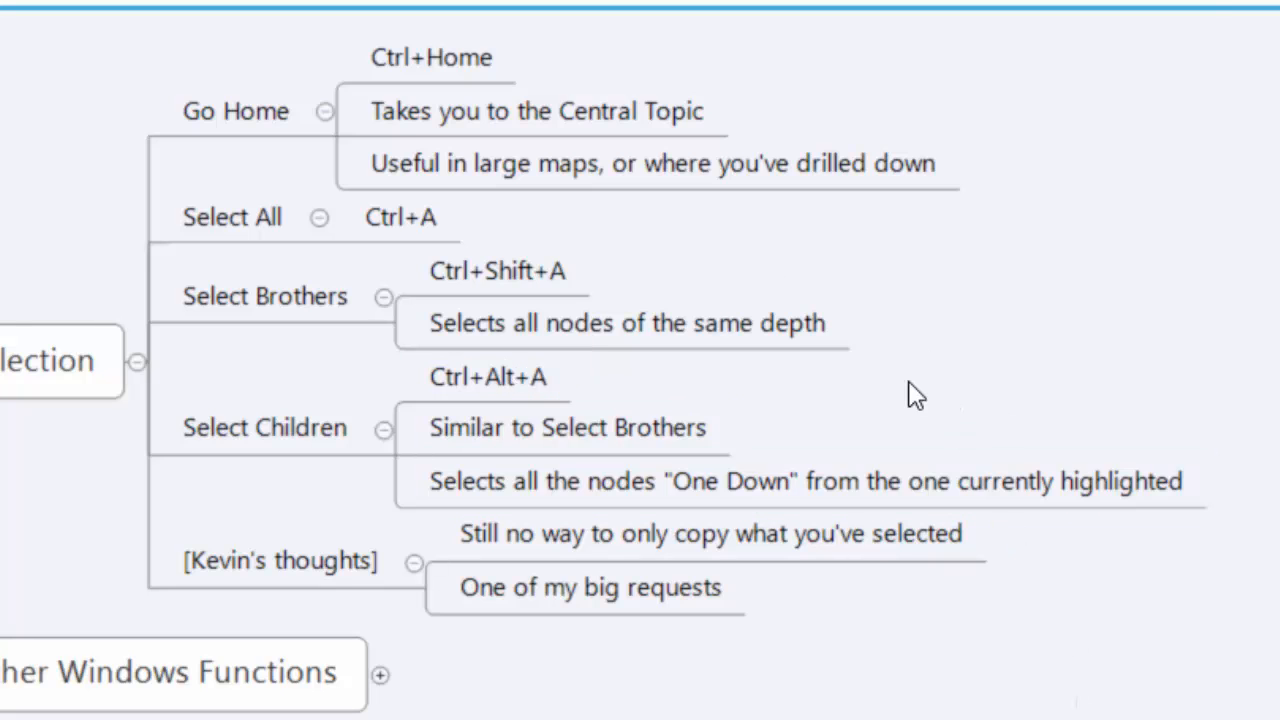
left_click(265, 428)
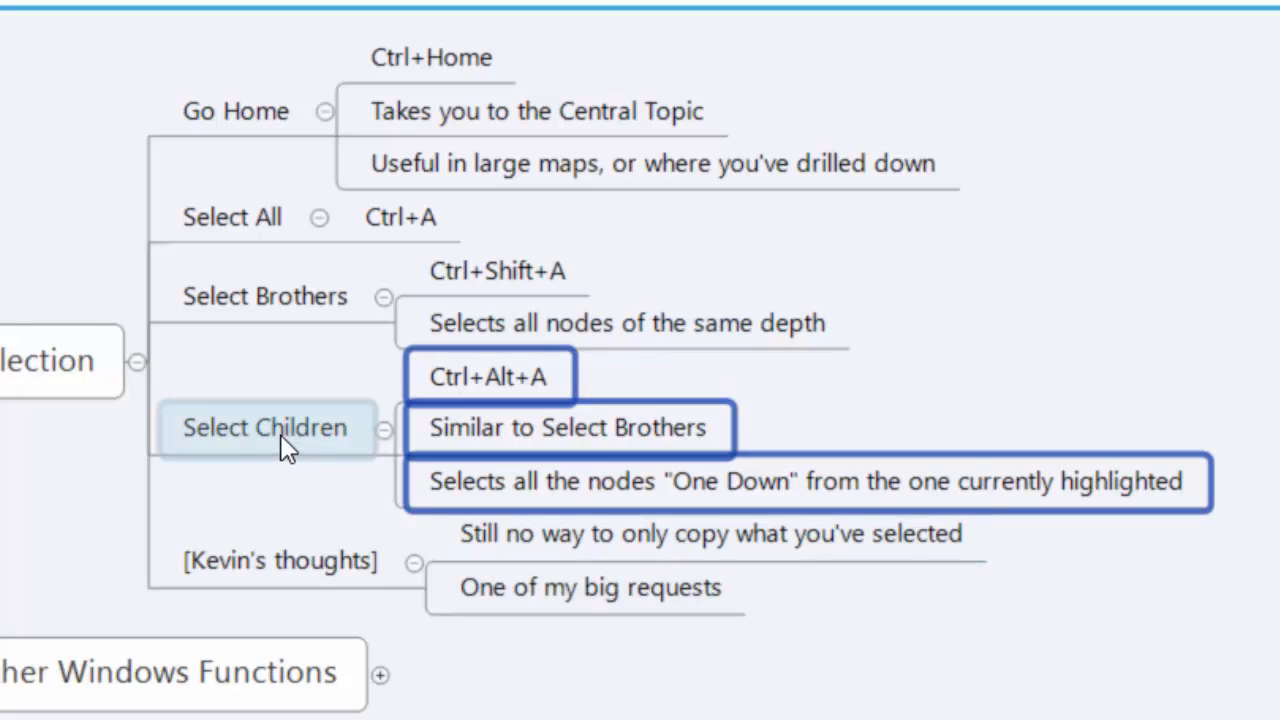
mouse_move(260, 468)
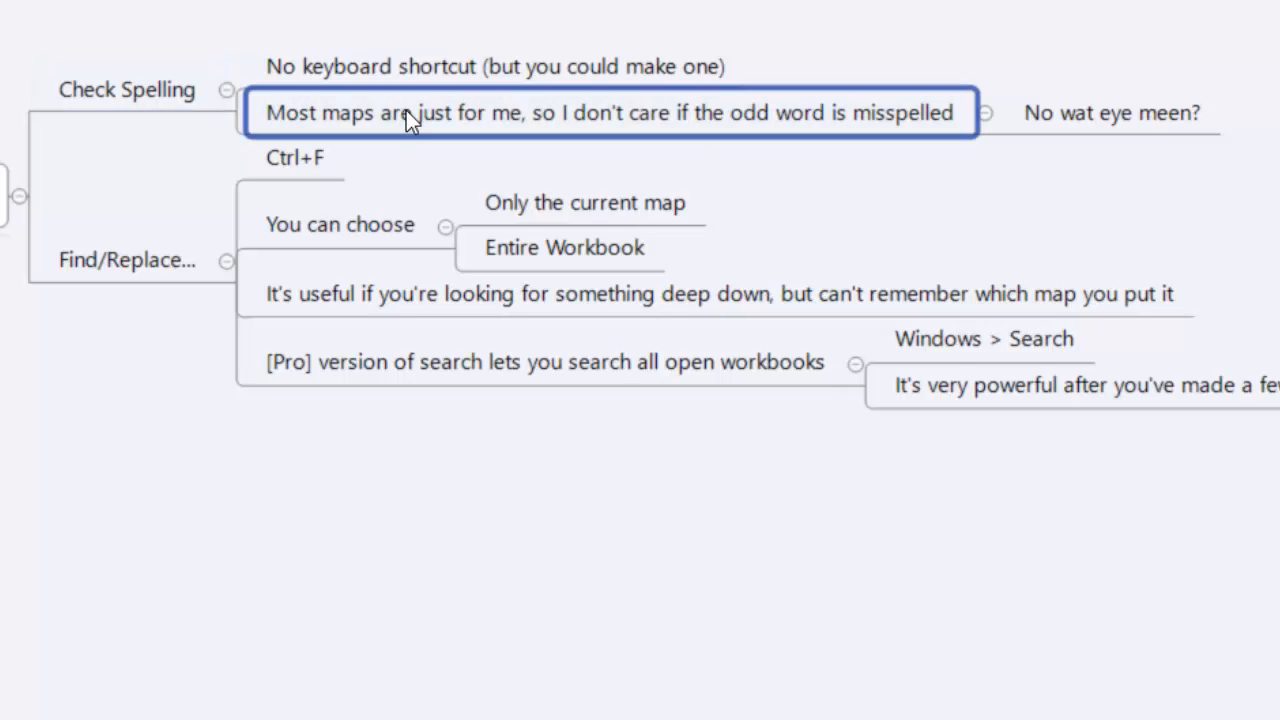
mouse_move(398, 137)
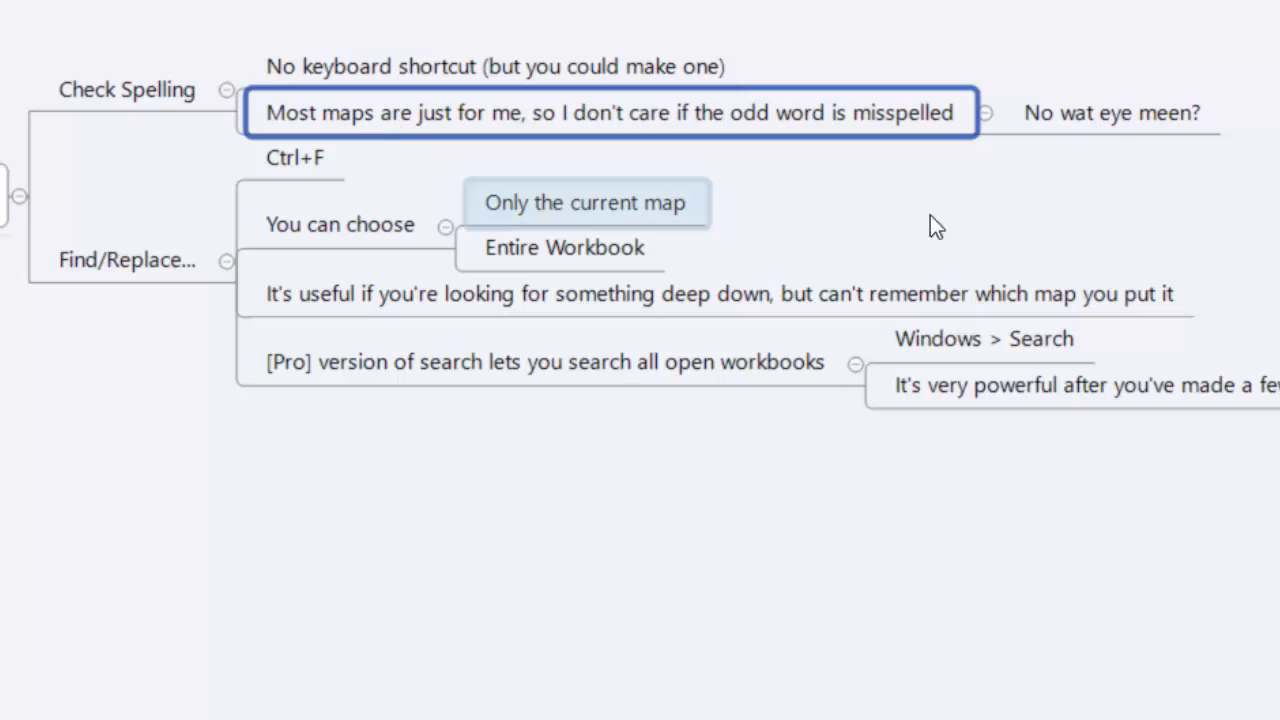
Select the 'No wat eye meen?' topic, then the Find/Replace topic
left_click(1112, 112)
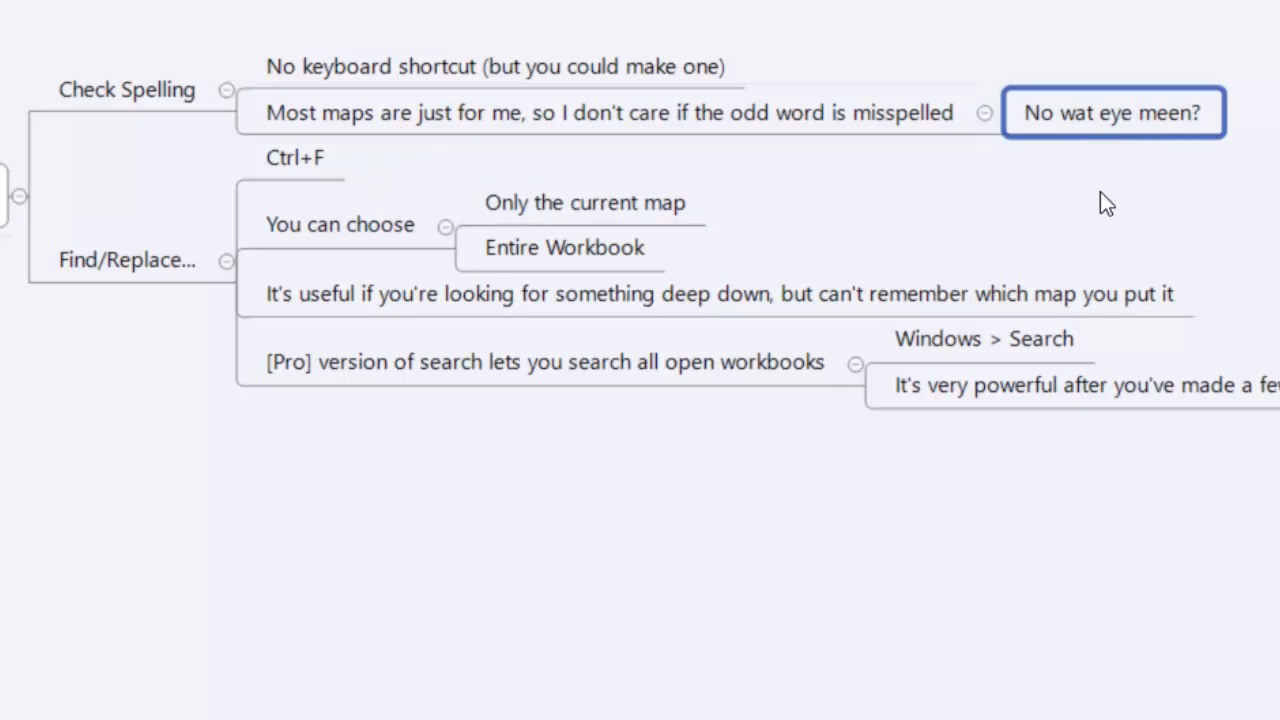
mouse_move(1100, 262)
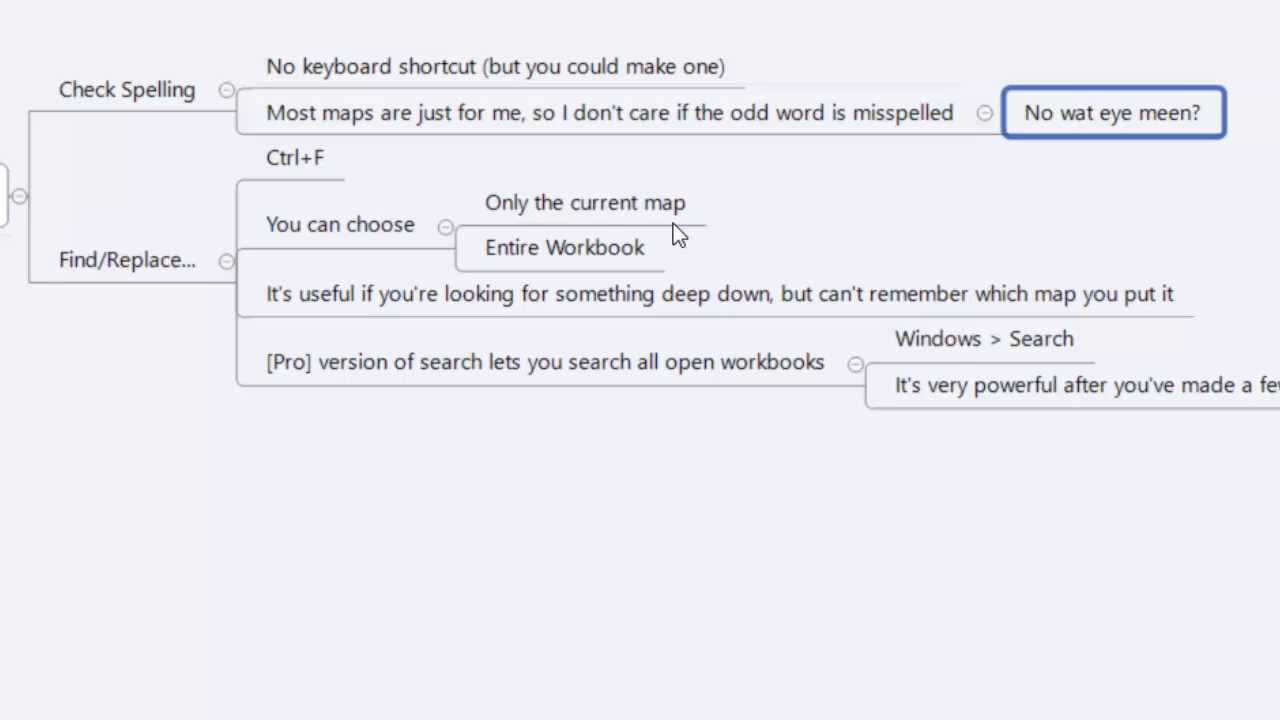
left_click(127, 260)
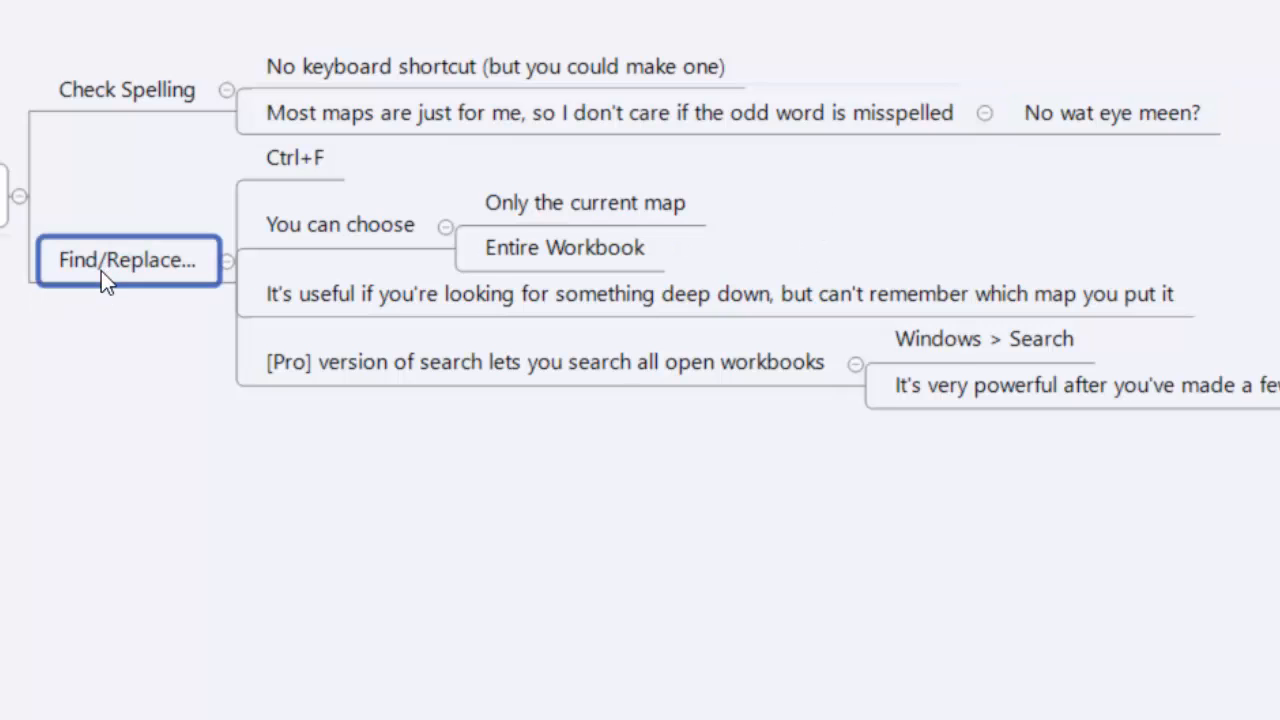
mouse_move(90, 316)
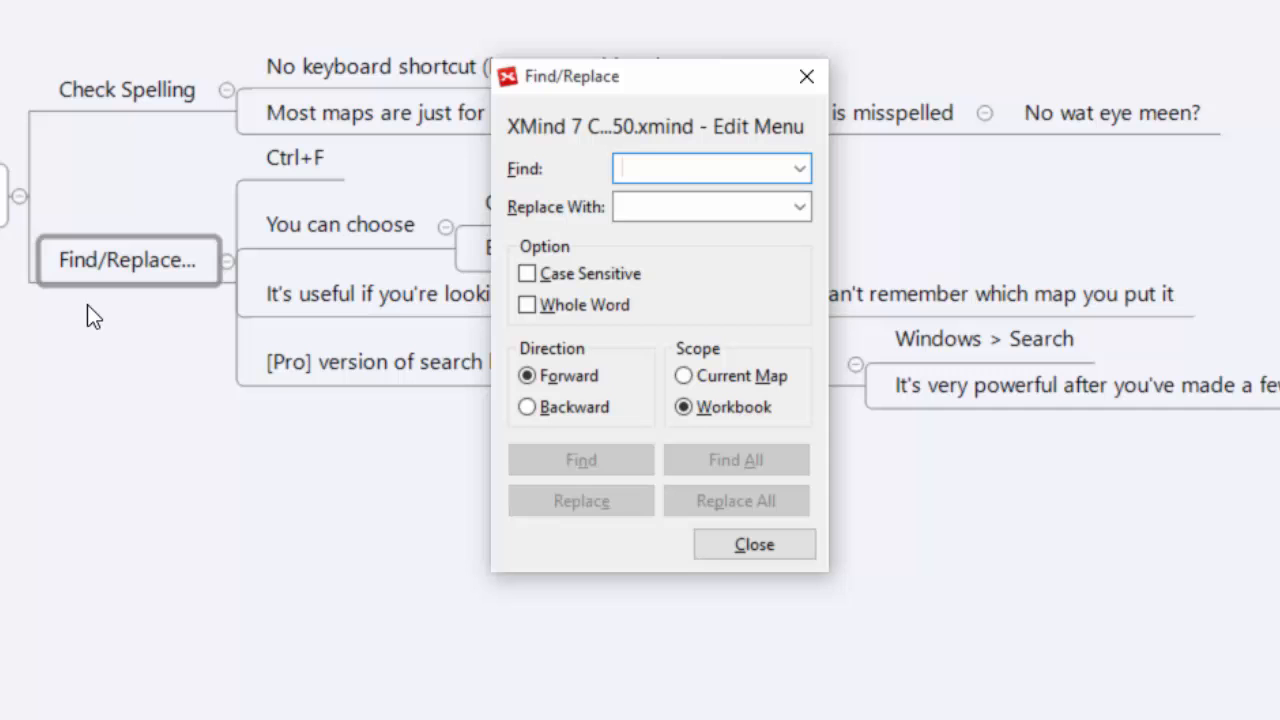
Search 'windows functions' across the workbook, cycling between Typical and Other Windows Functions matches
type("windows functions")
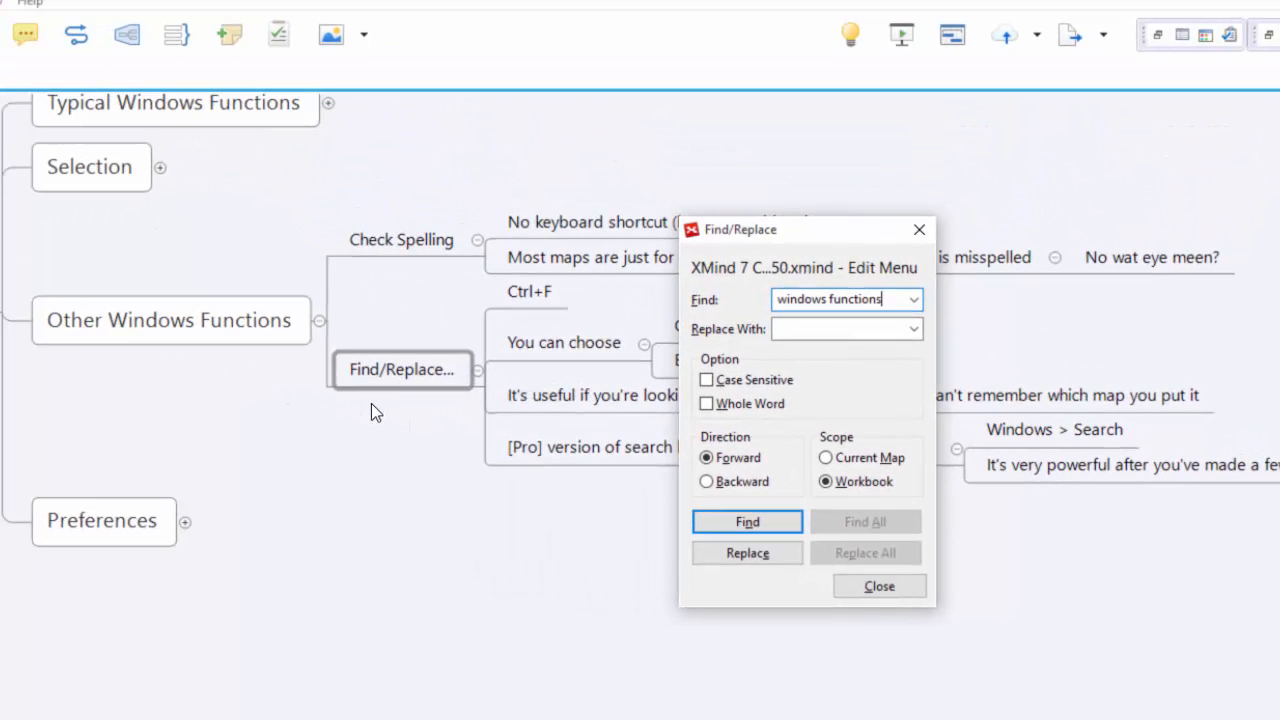
left_click(747, 521)
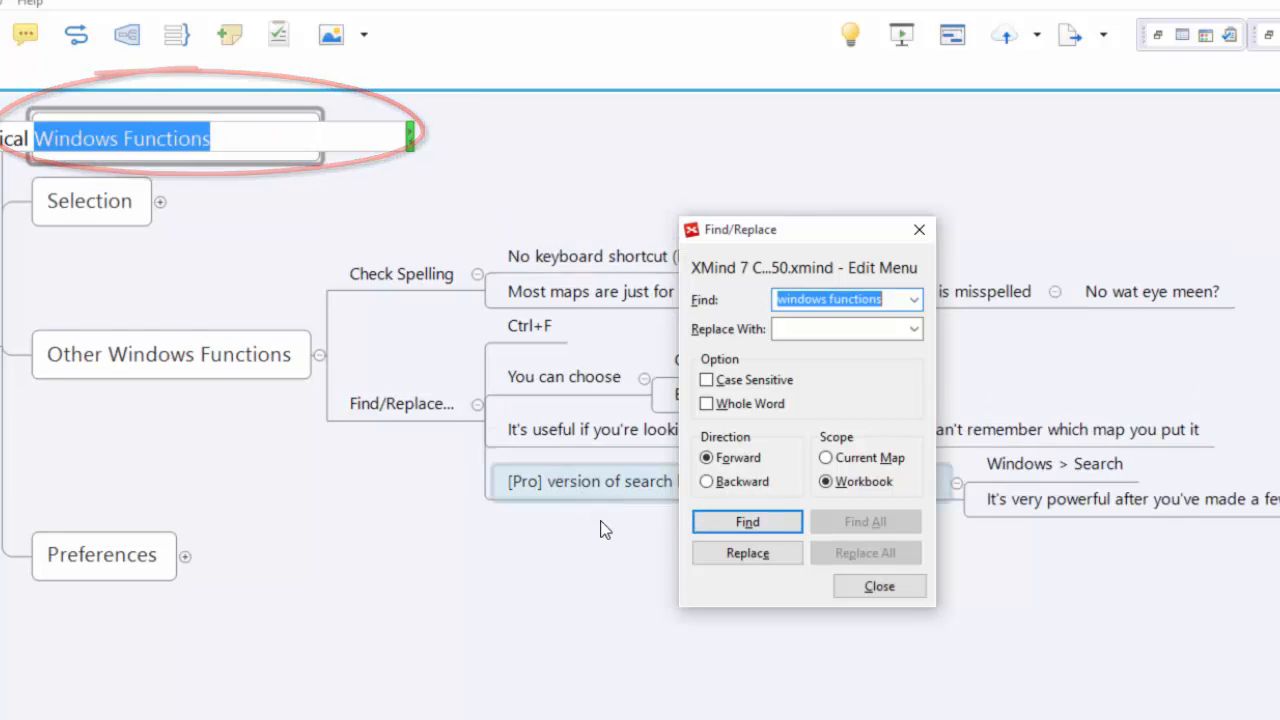
left_click(747, 522)
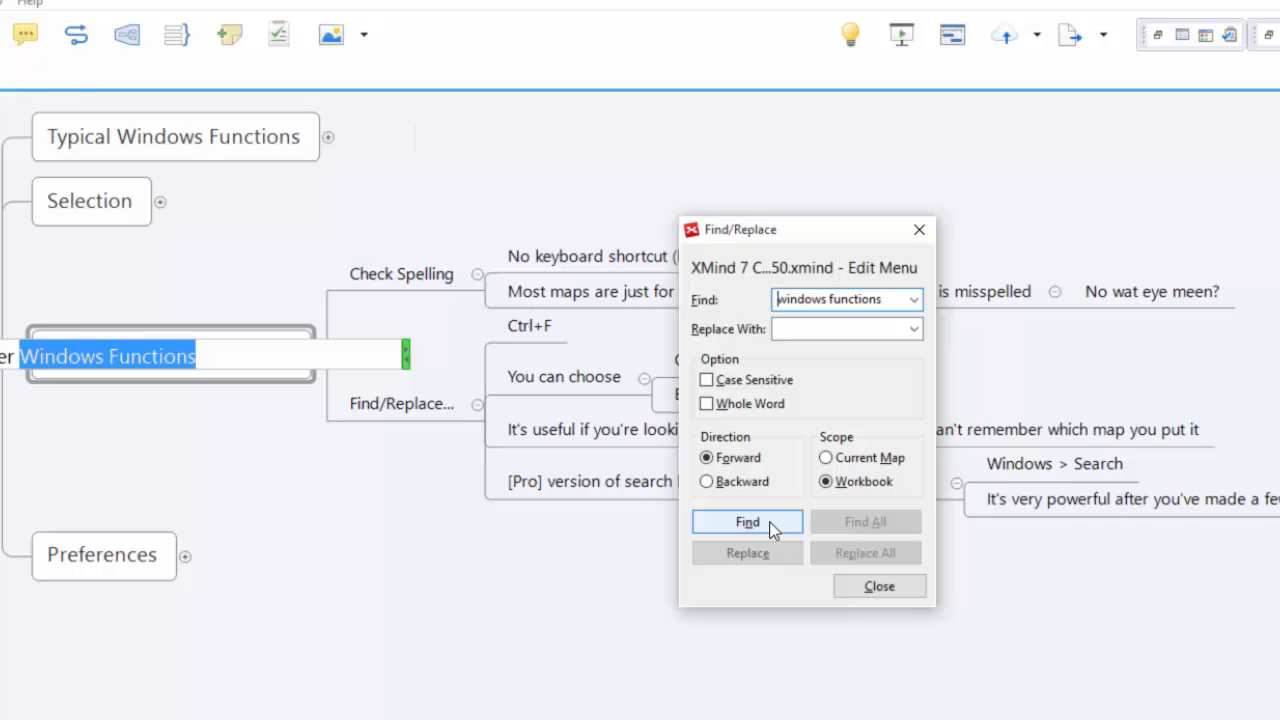
left_click(747, 522)
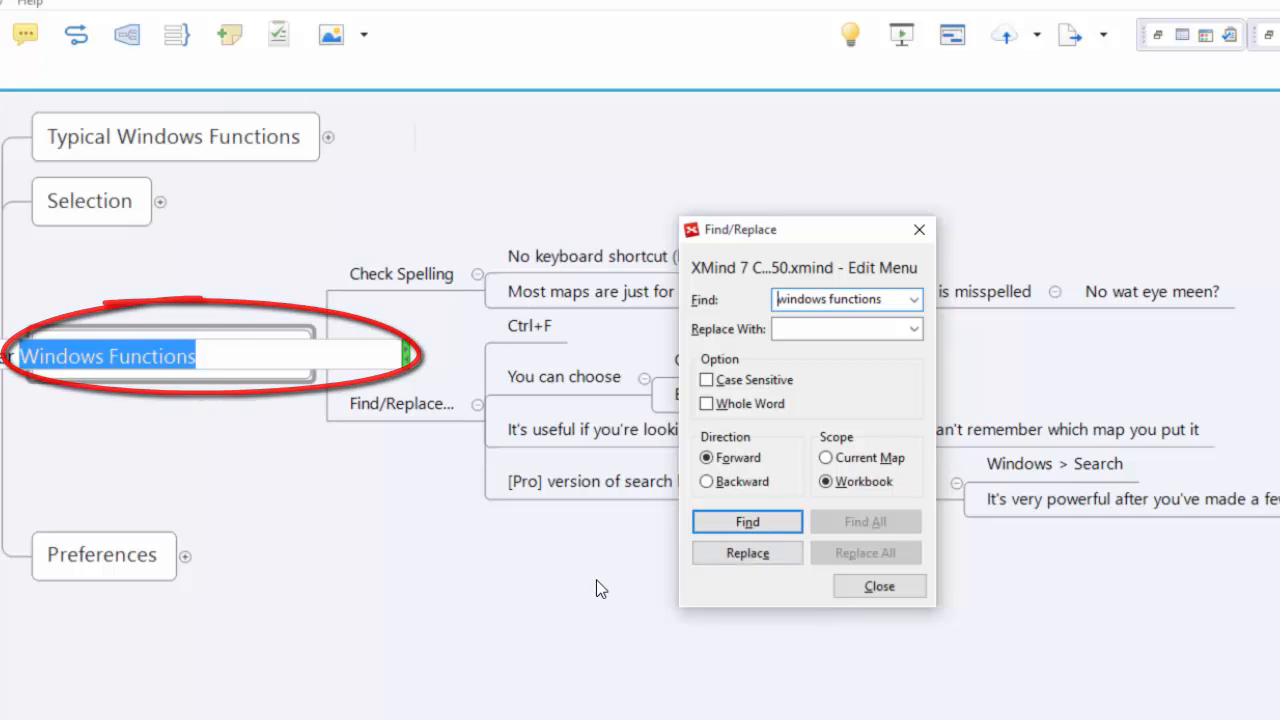
left_click(747, 522)
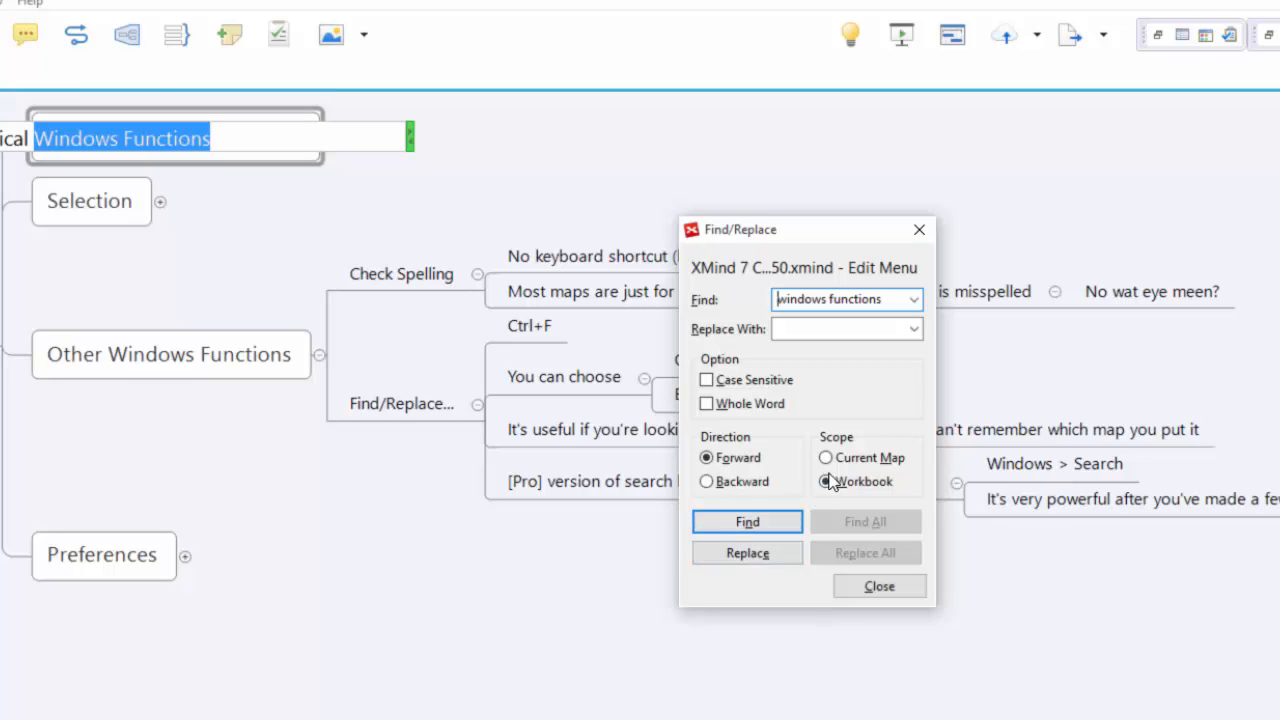
left_click(826, 482)
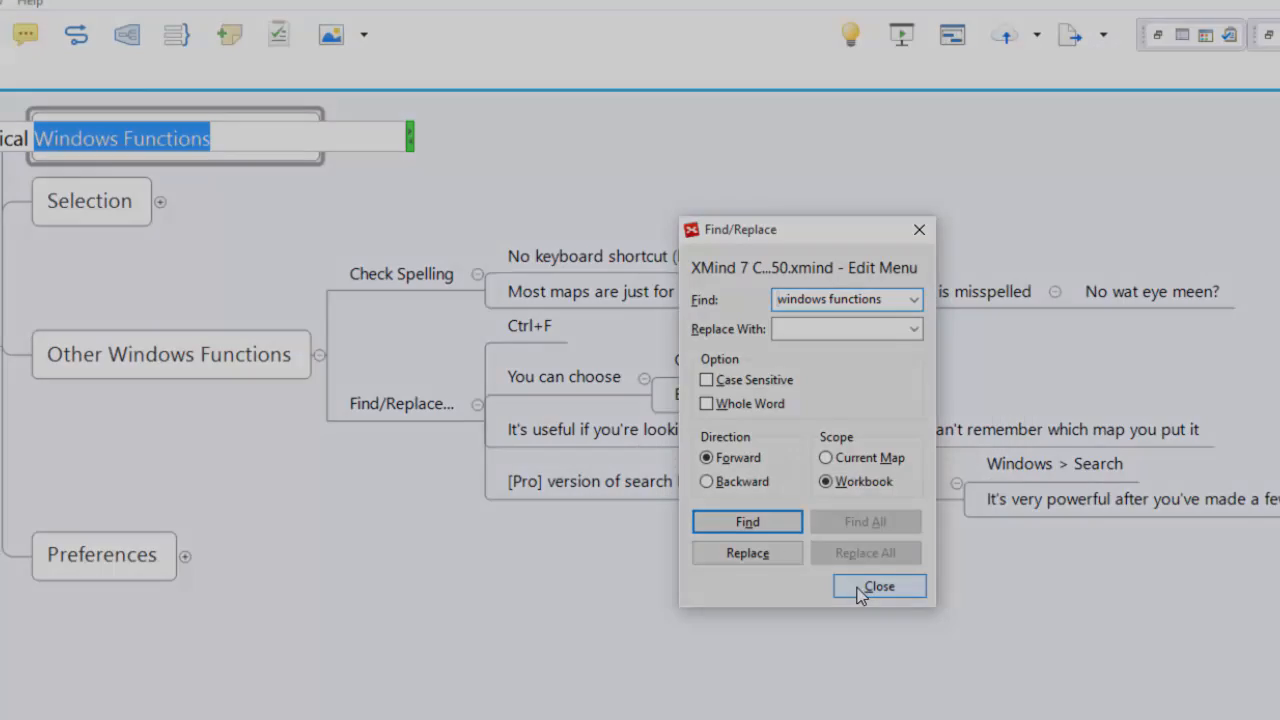
Close Find/Replace and show the Preferences branch's General, Biggerplate and Drag and Drop notes
left_click(879, 586)
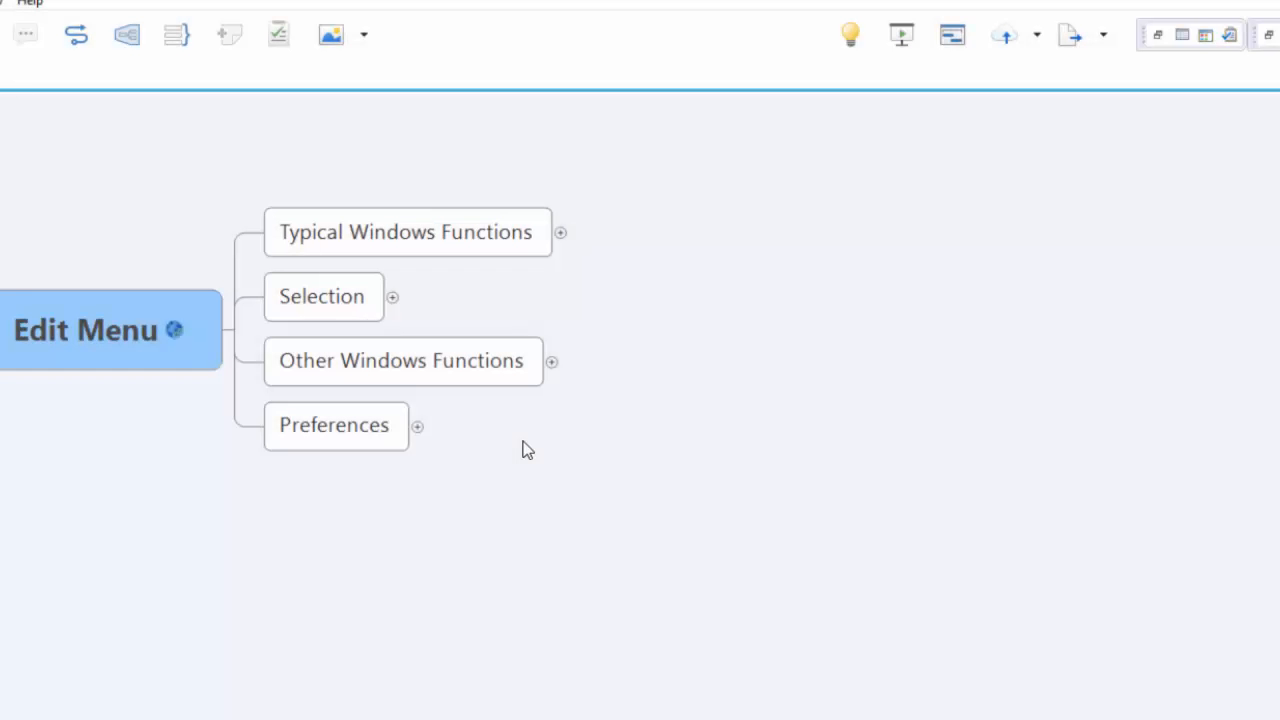
mouse_move(509, 454)
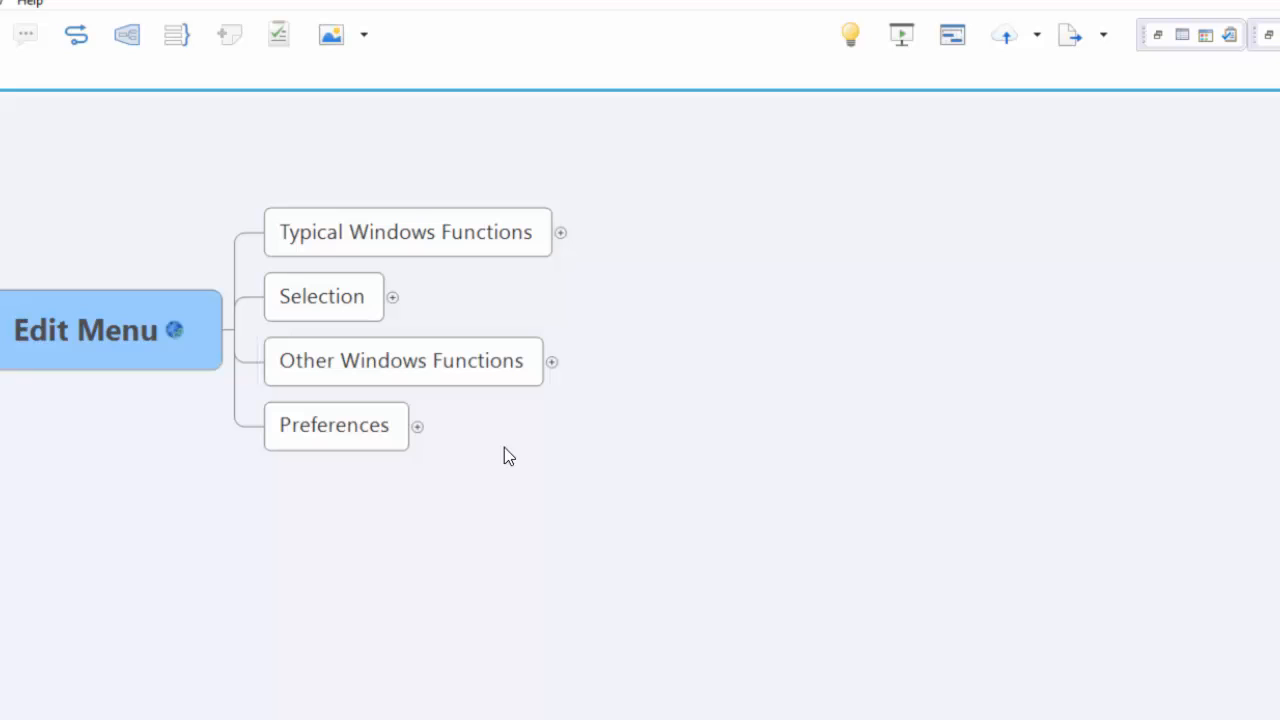
mouse_move(499, 453)
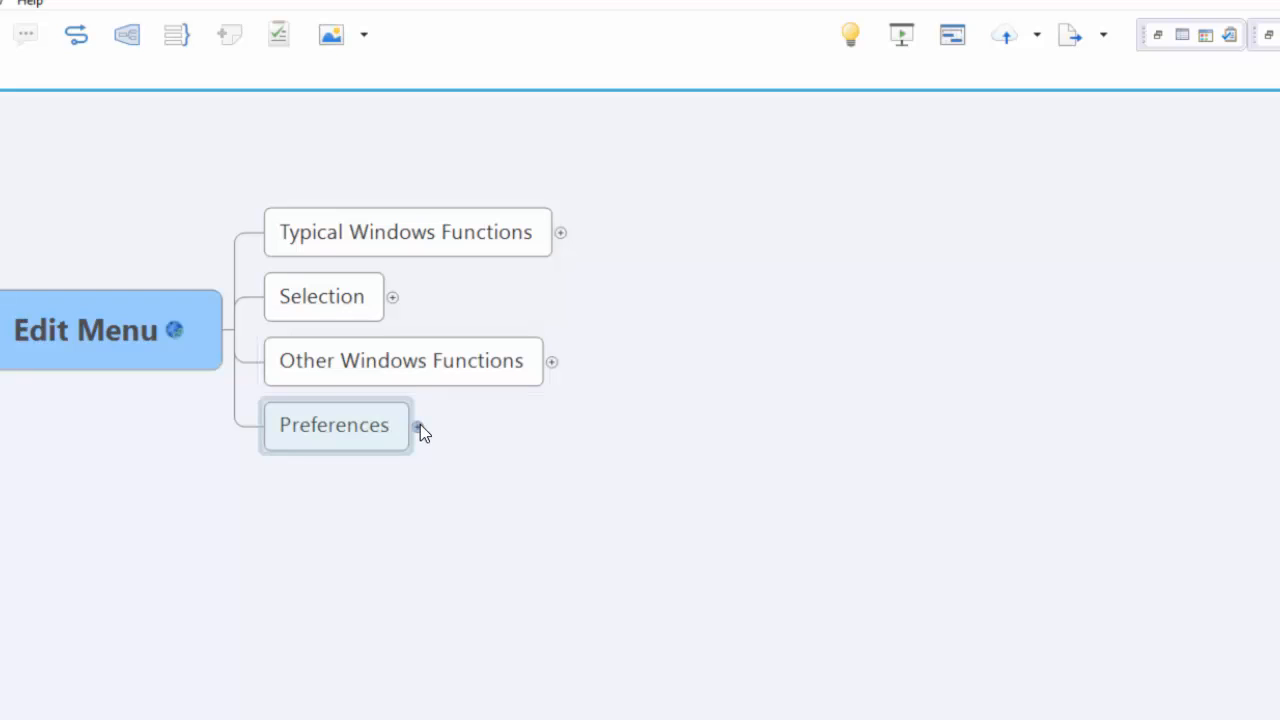
left_click(422, 427)
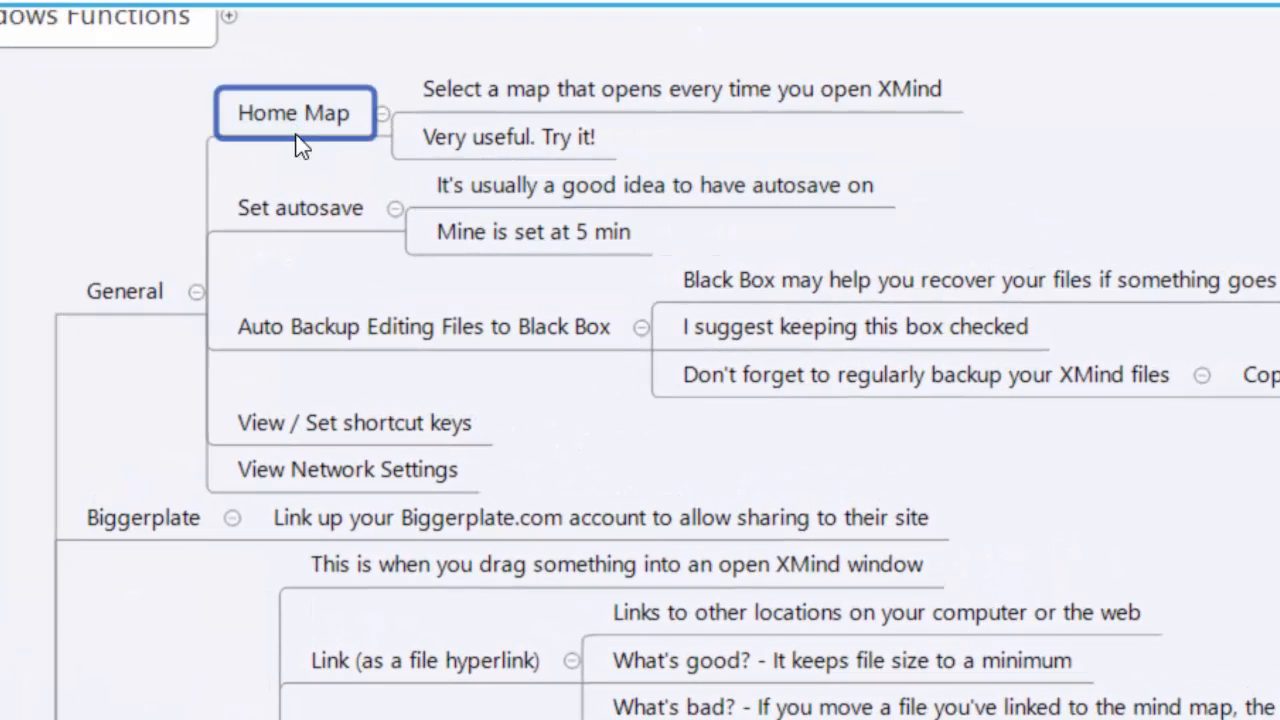
scroll("down", 3)
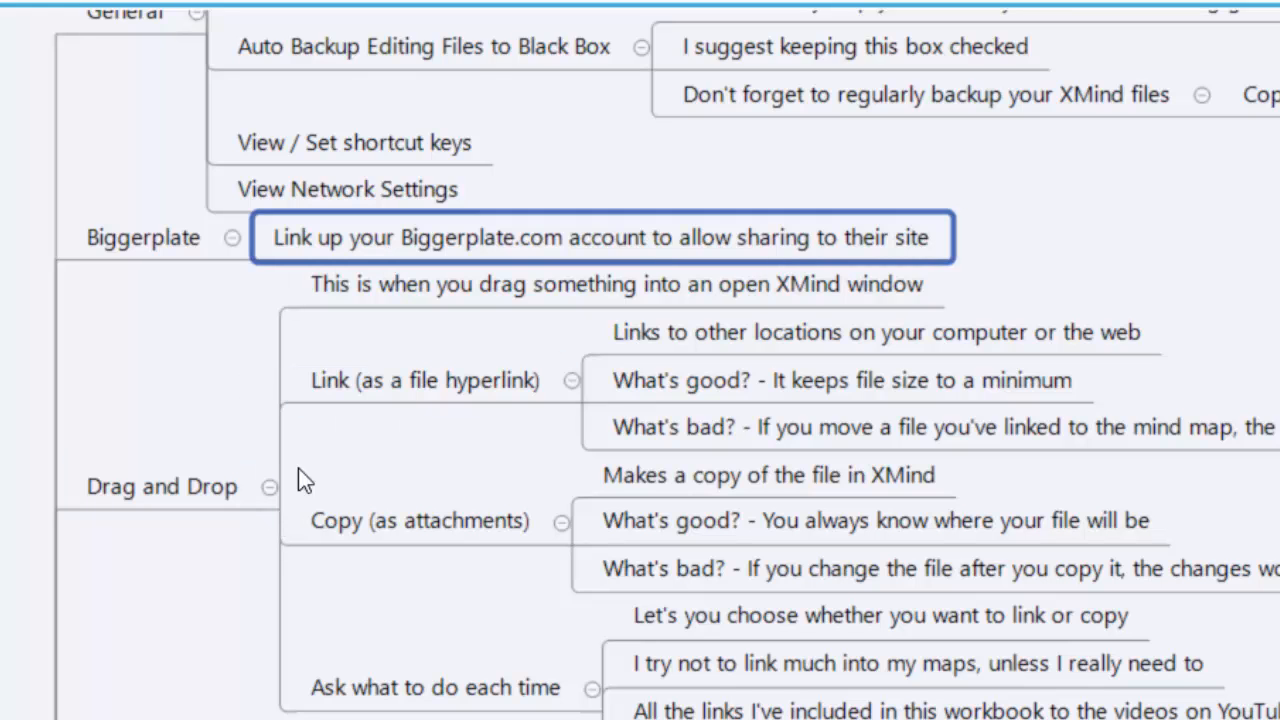
scroll("down", 3)
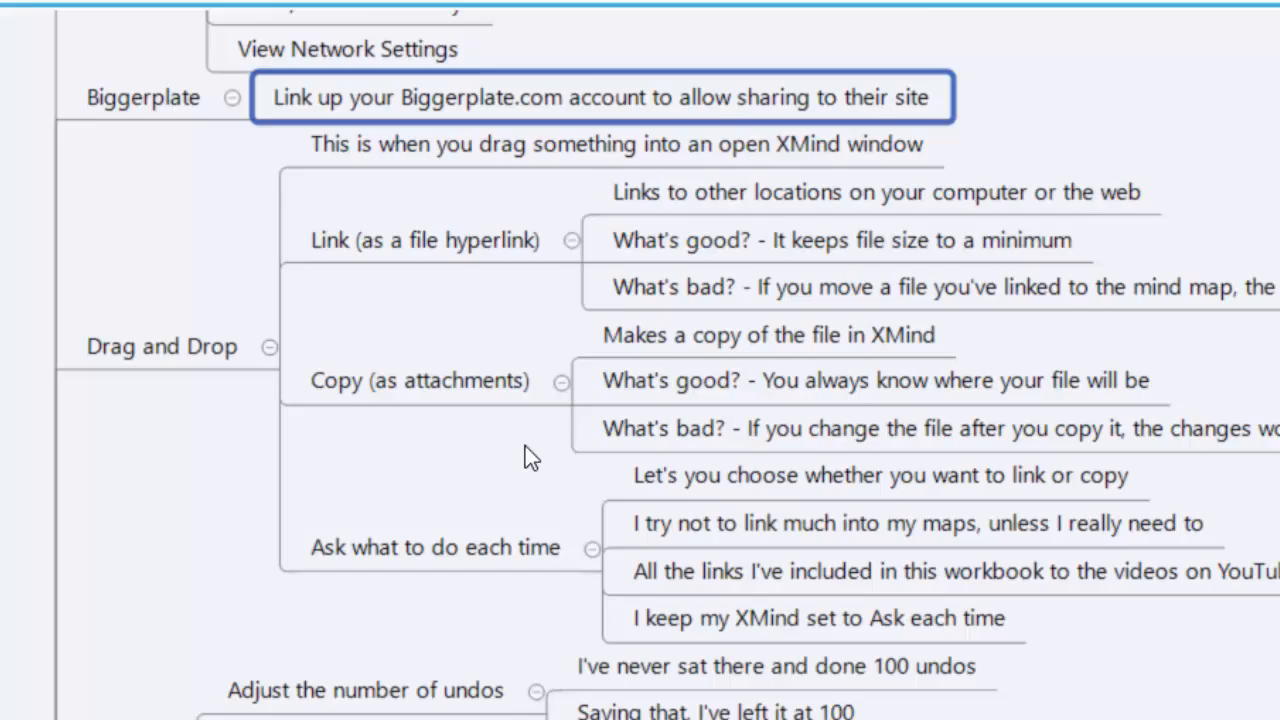
scroll("down", 3)
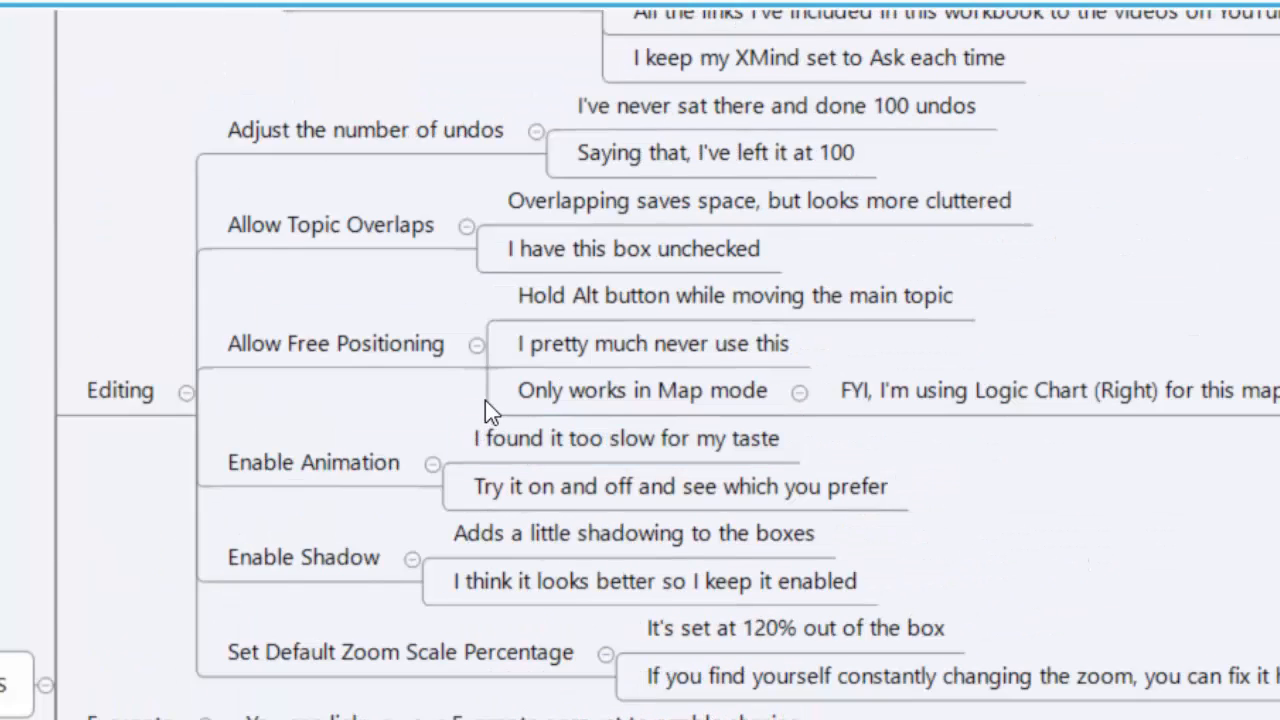
scroll("down", 3)
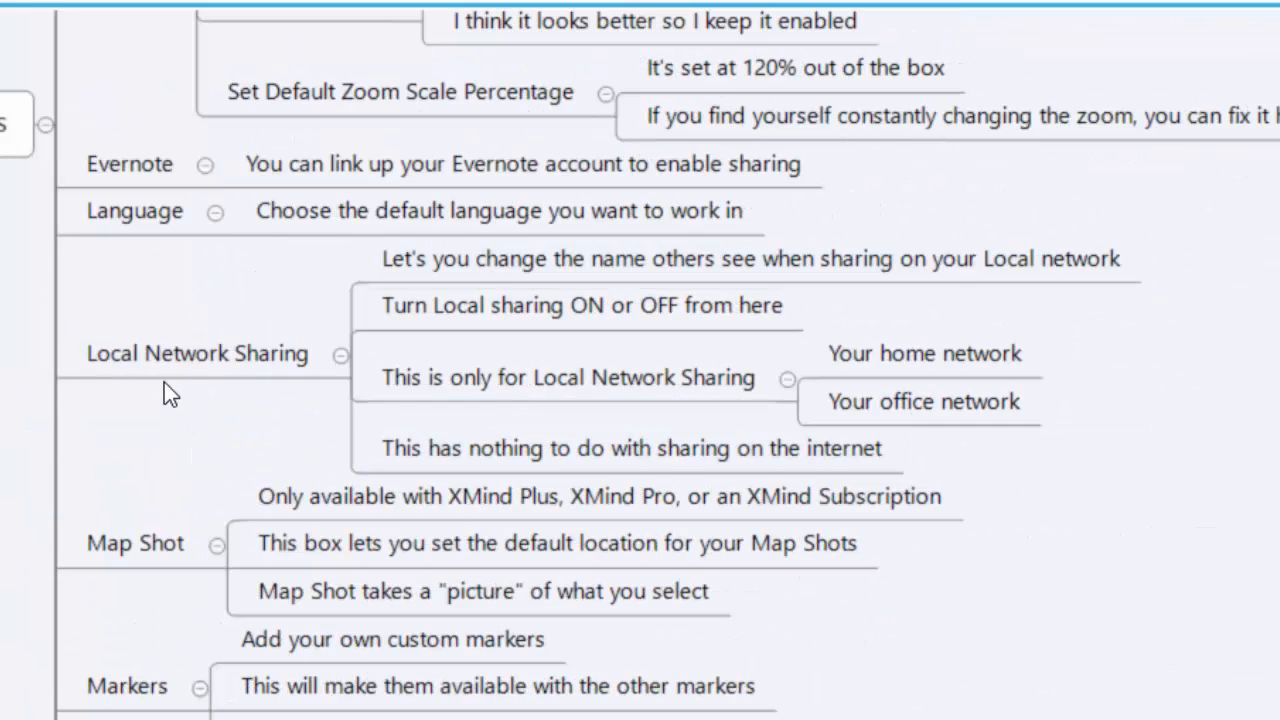
left_click(197, 353)
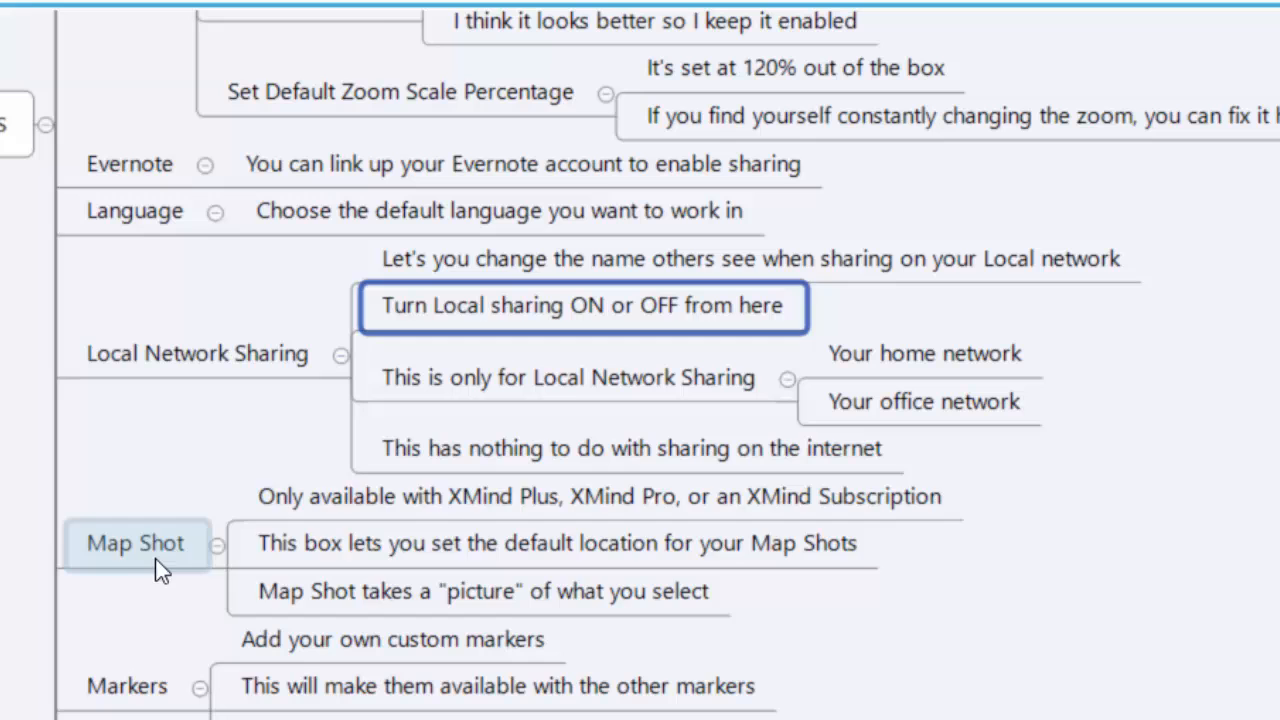
left_click(135, 544)
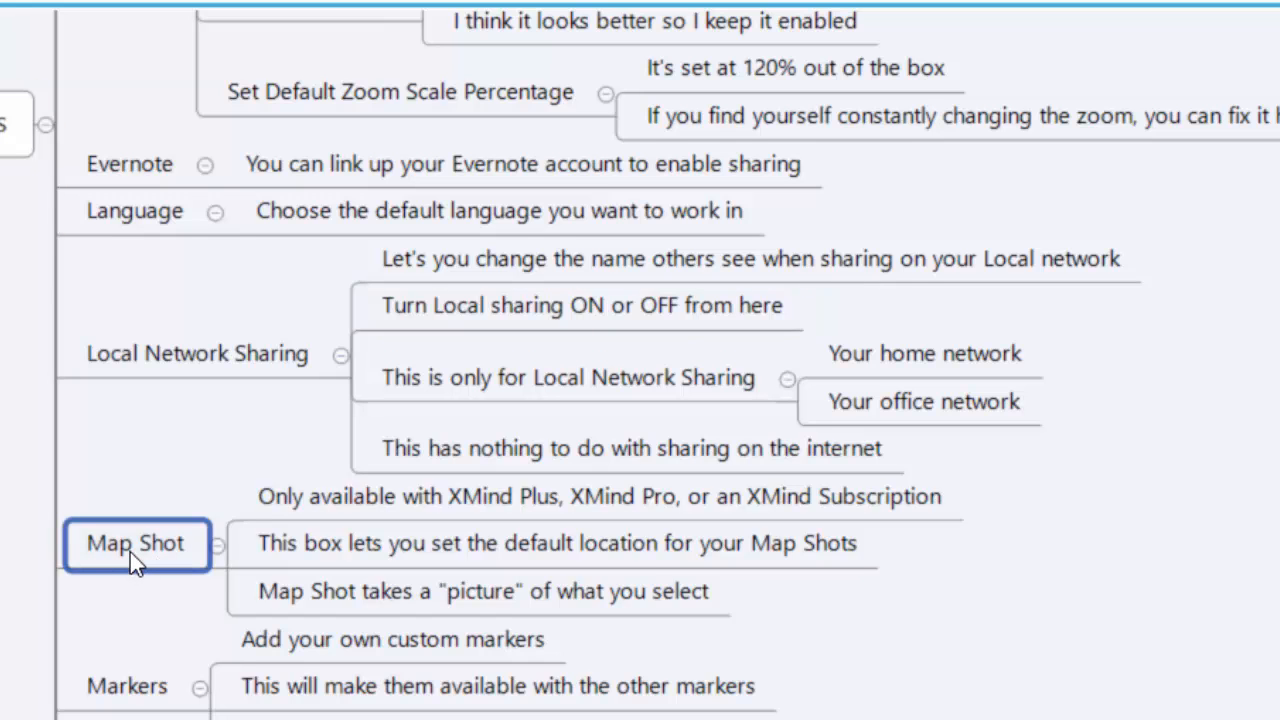
scroll("down", 3)
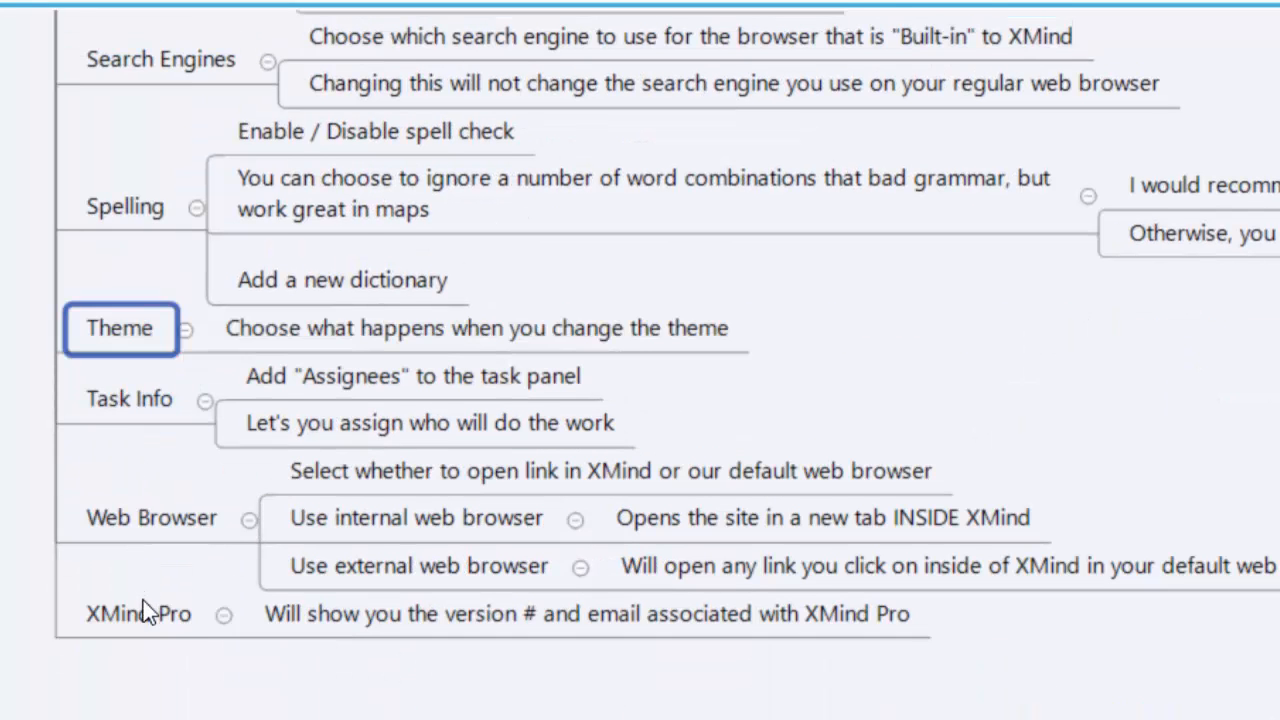
left_click(138, 613)
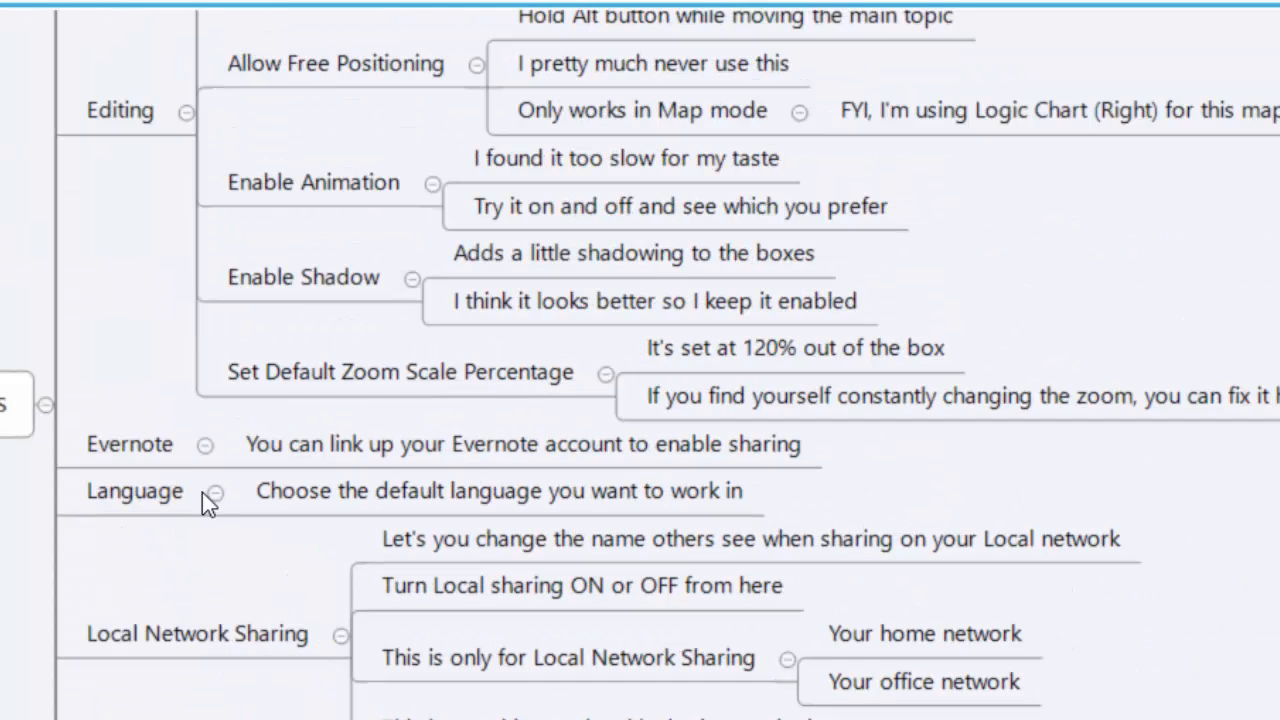
mouse_move(55, 404)
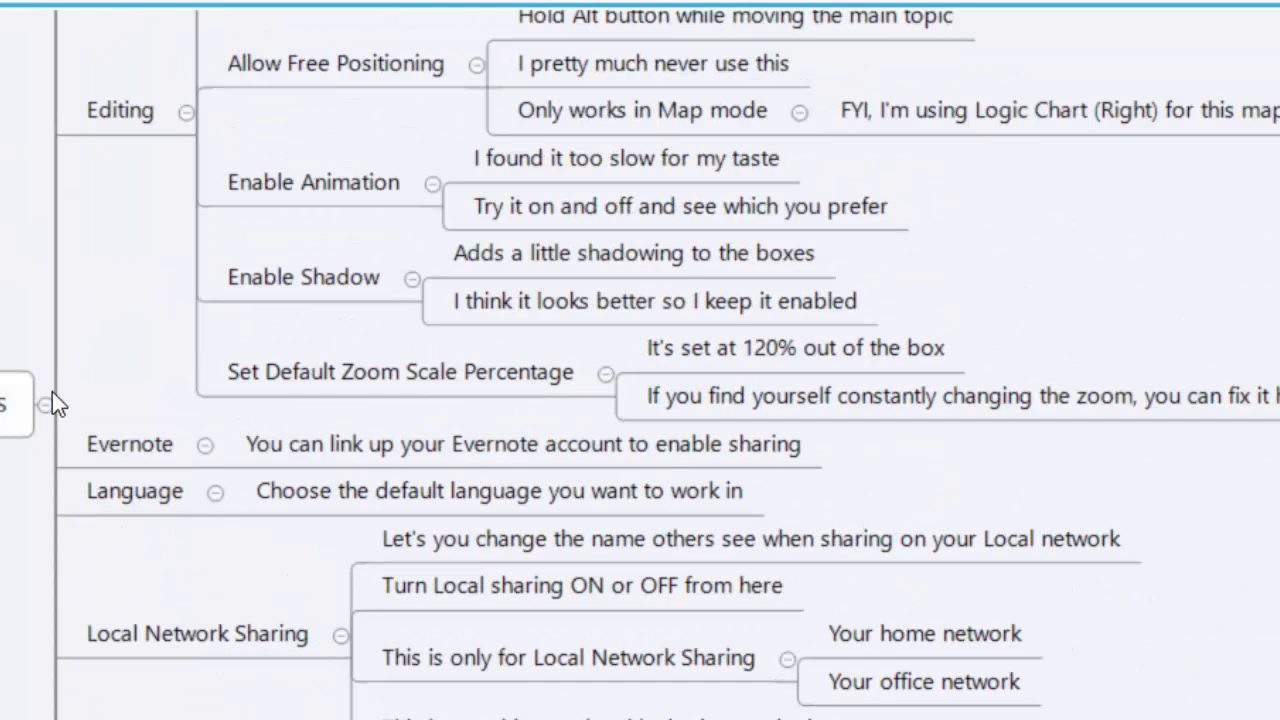